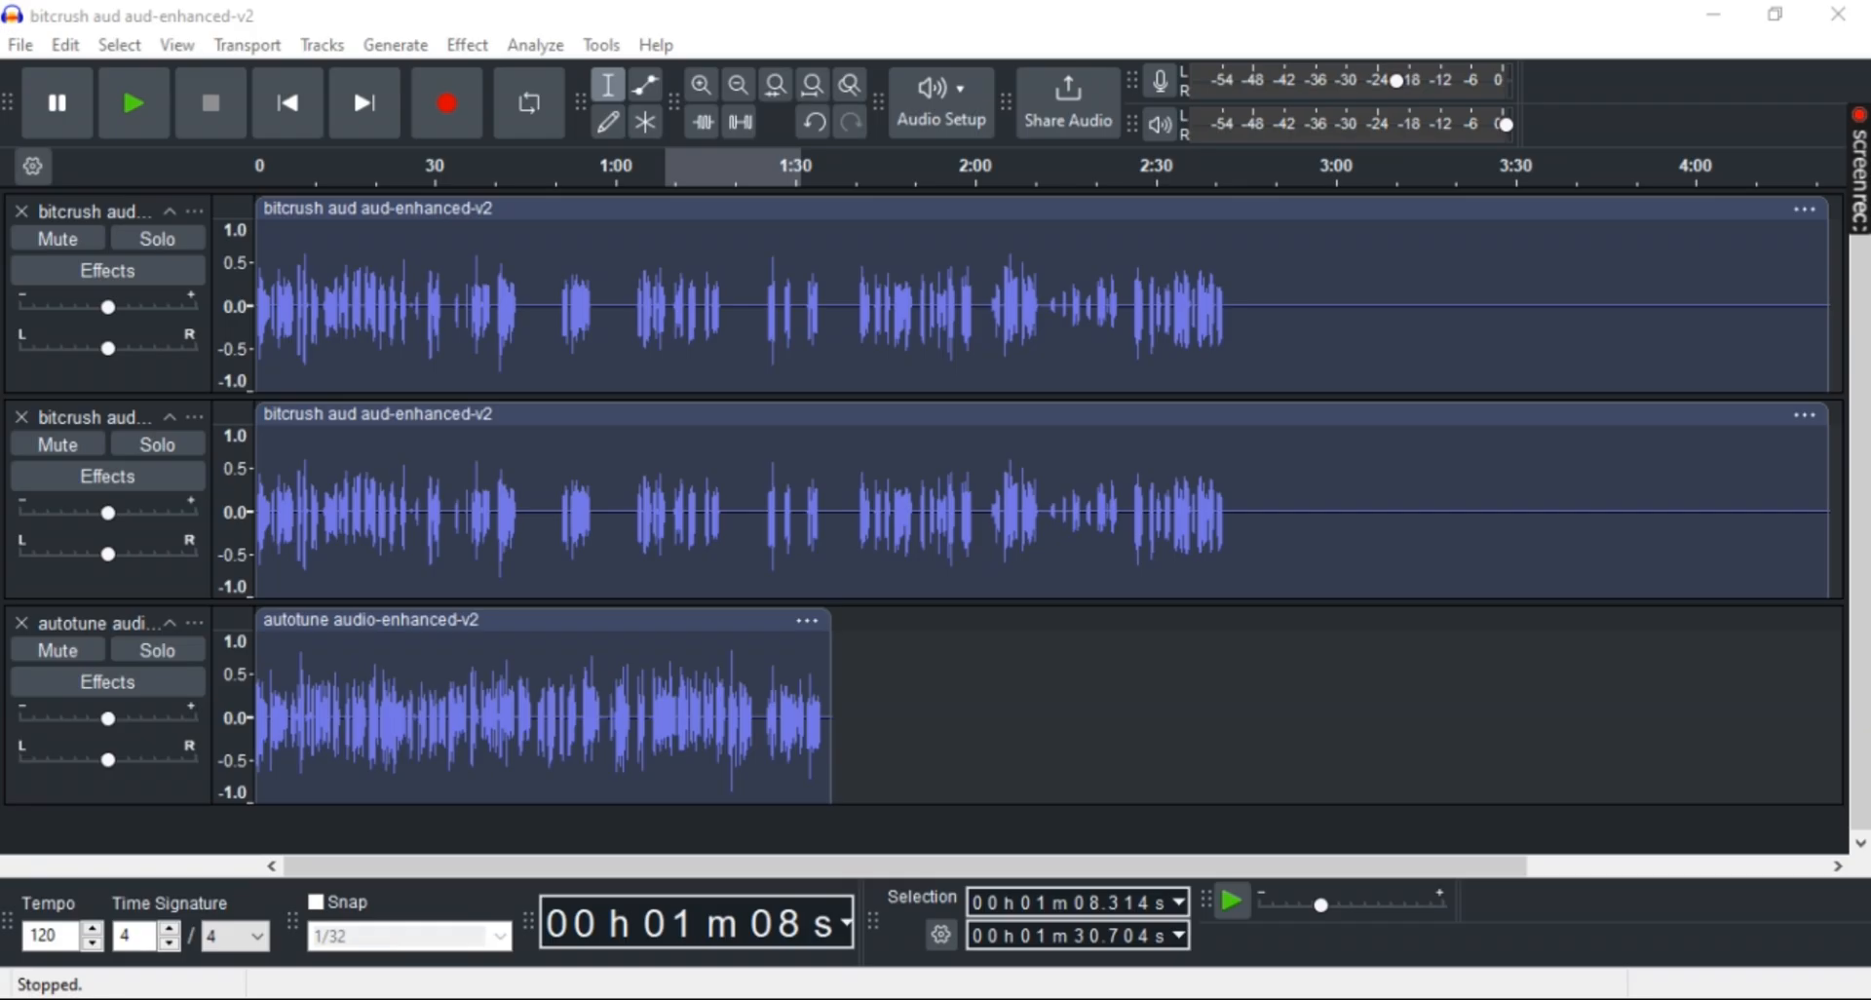
pyautogui.moveTo(519, 946)
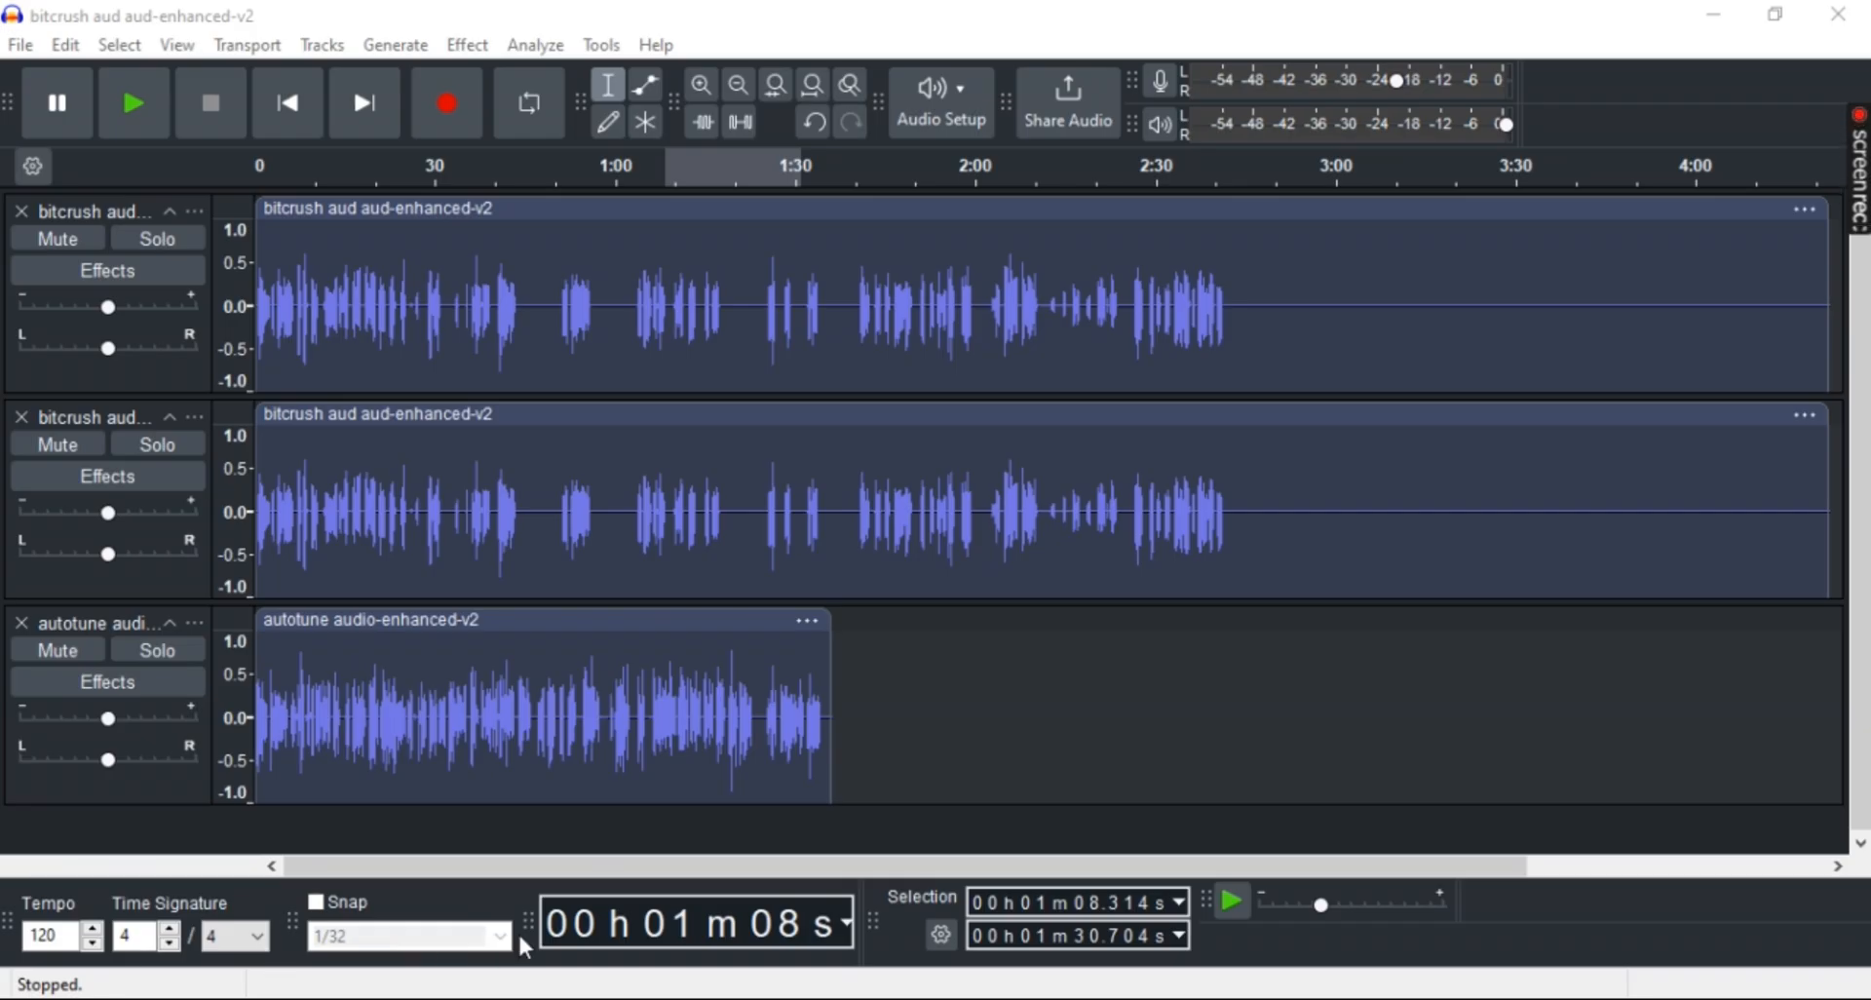
pyautogui.moveTo(918, 347)
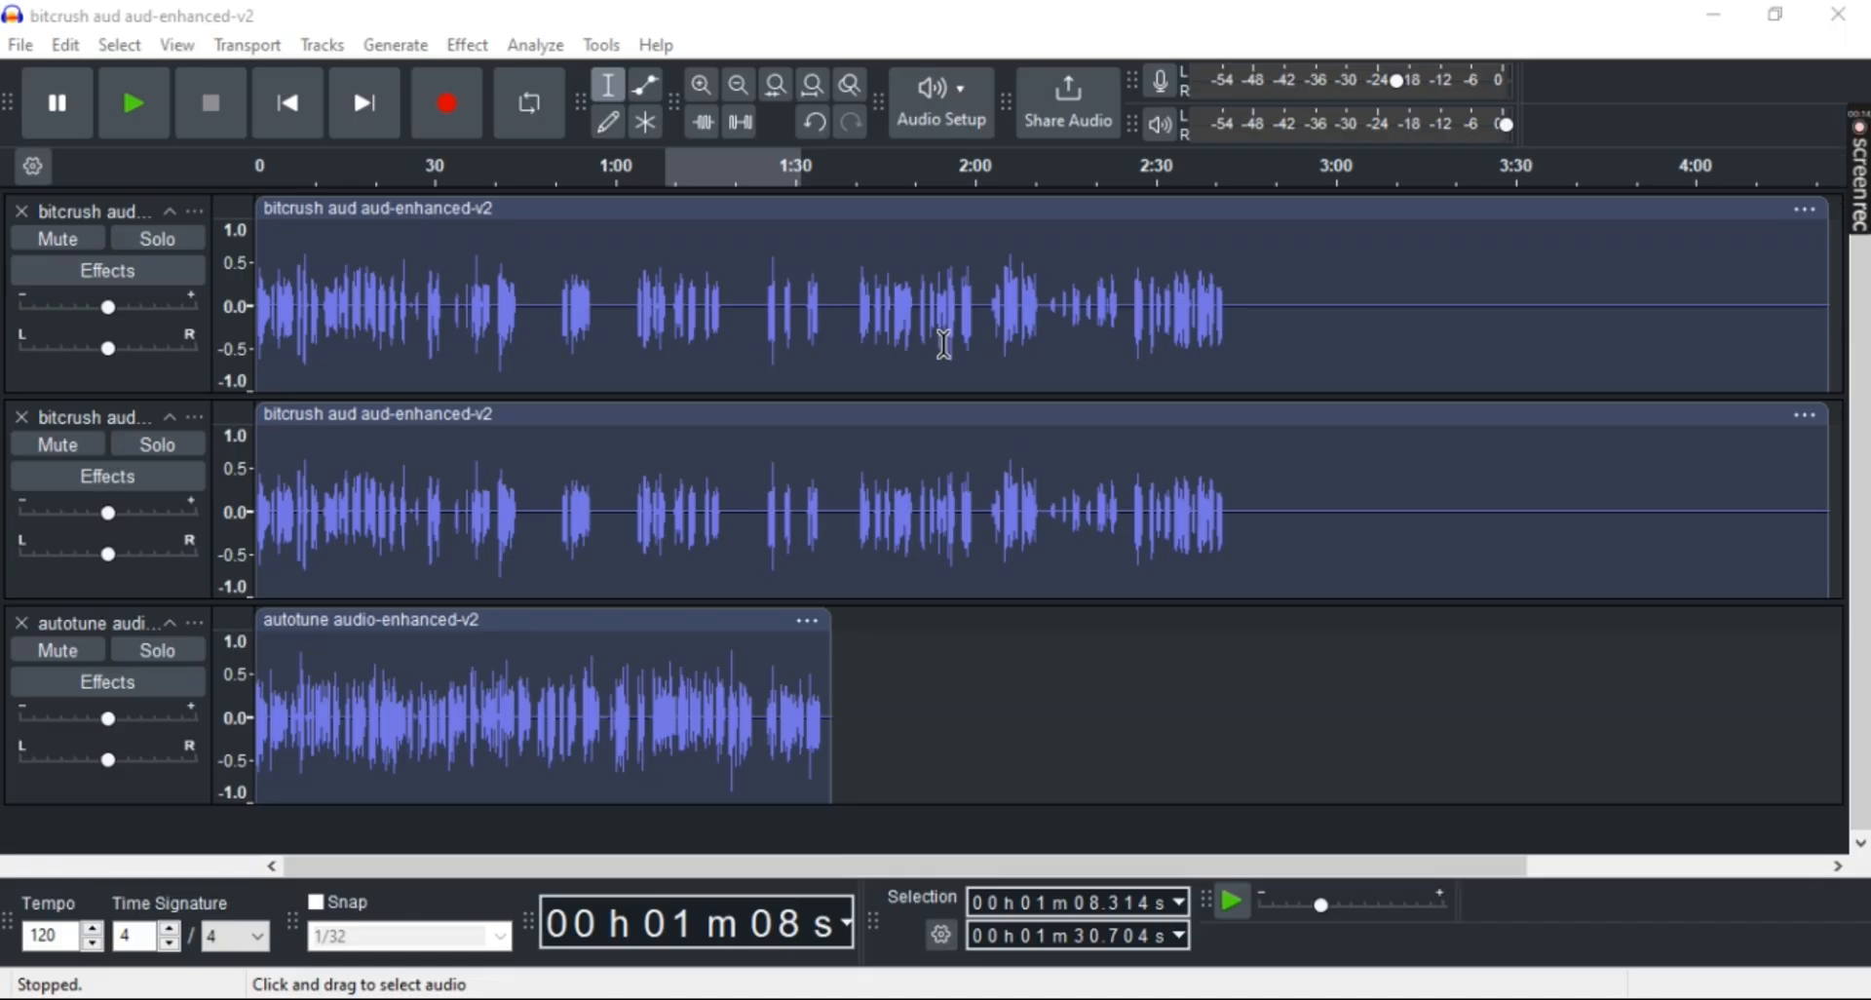
pyautogui.moveTo(710, 427)
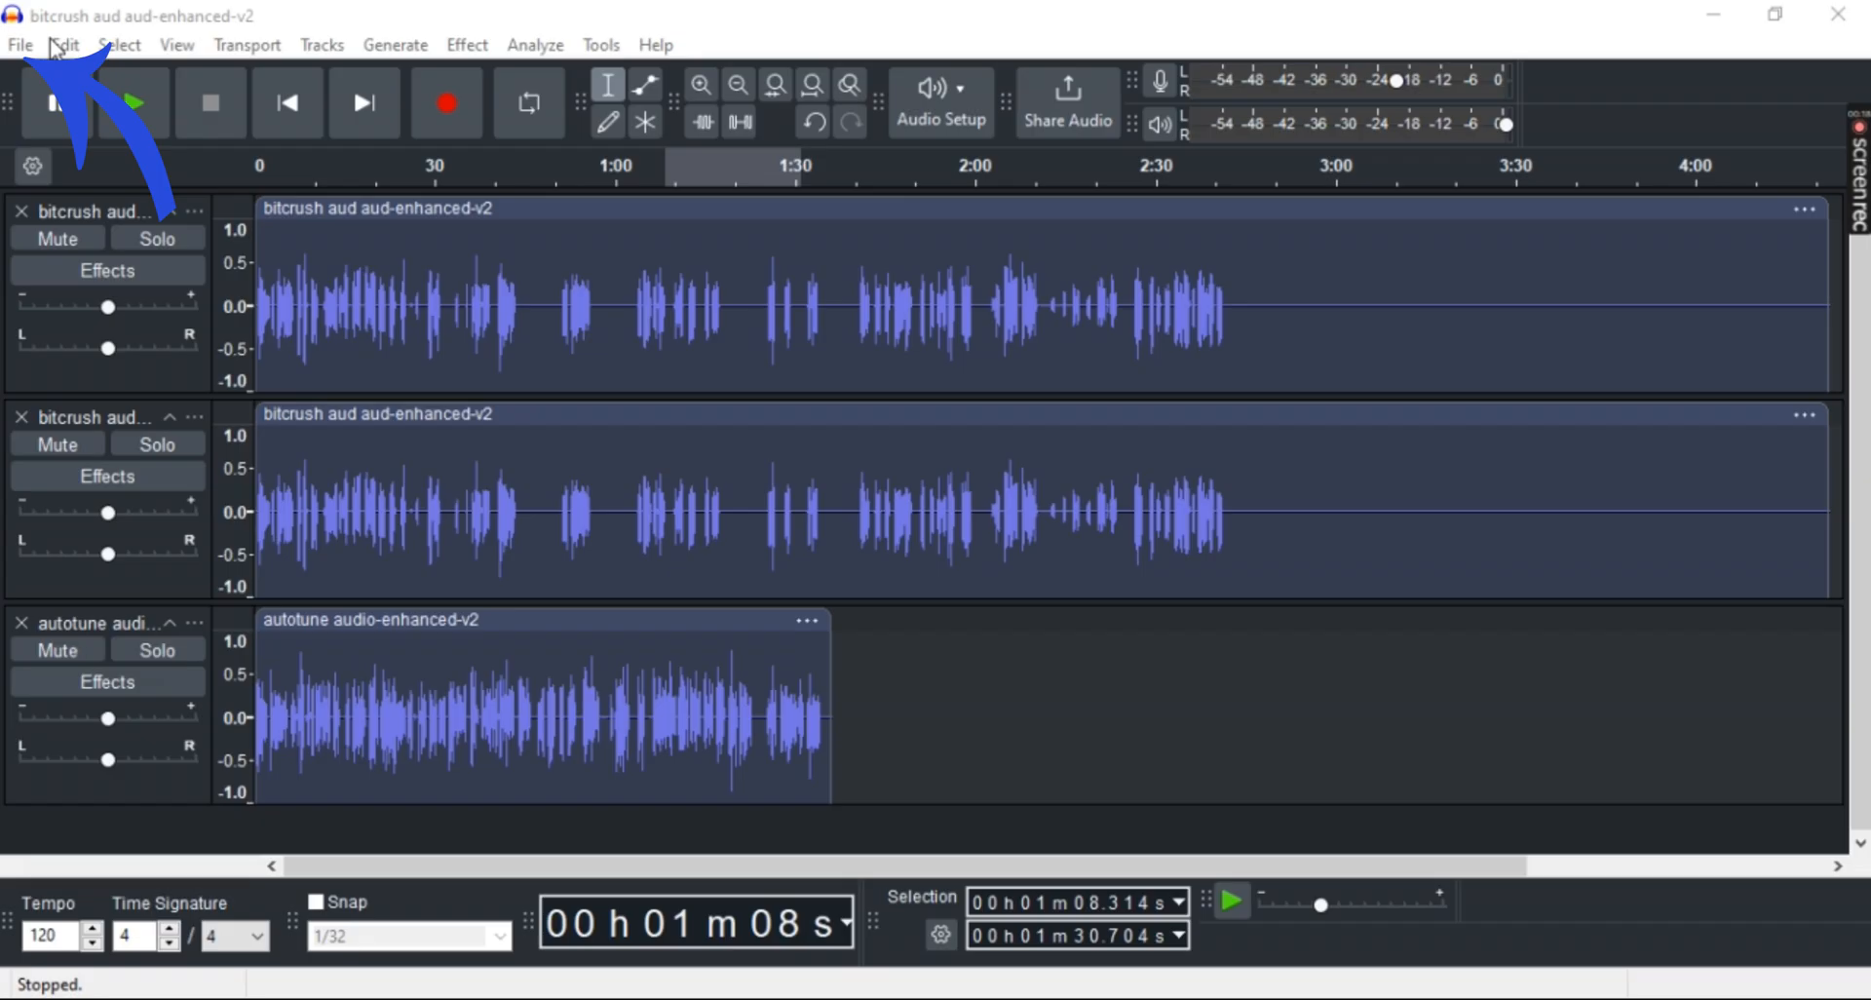
# - Start an audio export of the three-track project, choosing to export to the computer
pyautogui.click(20, 44)
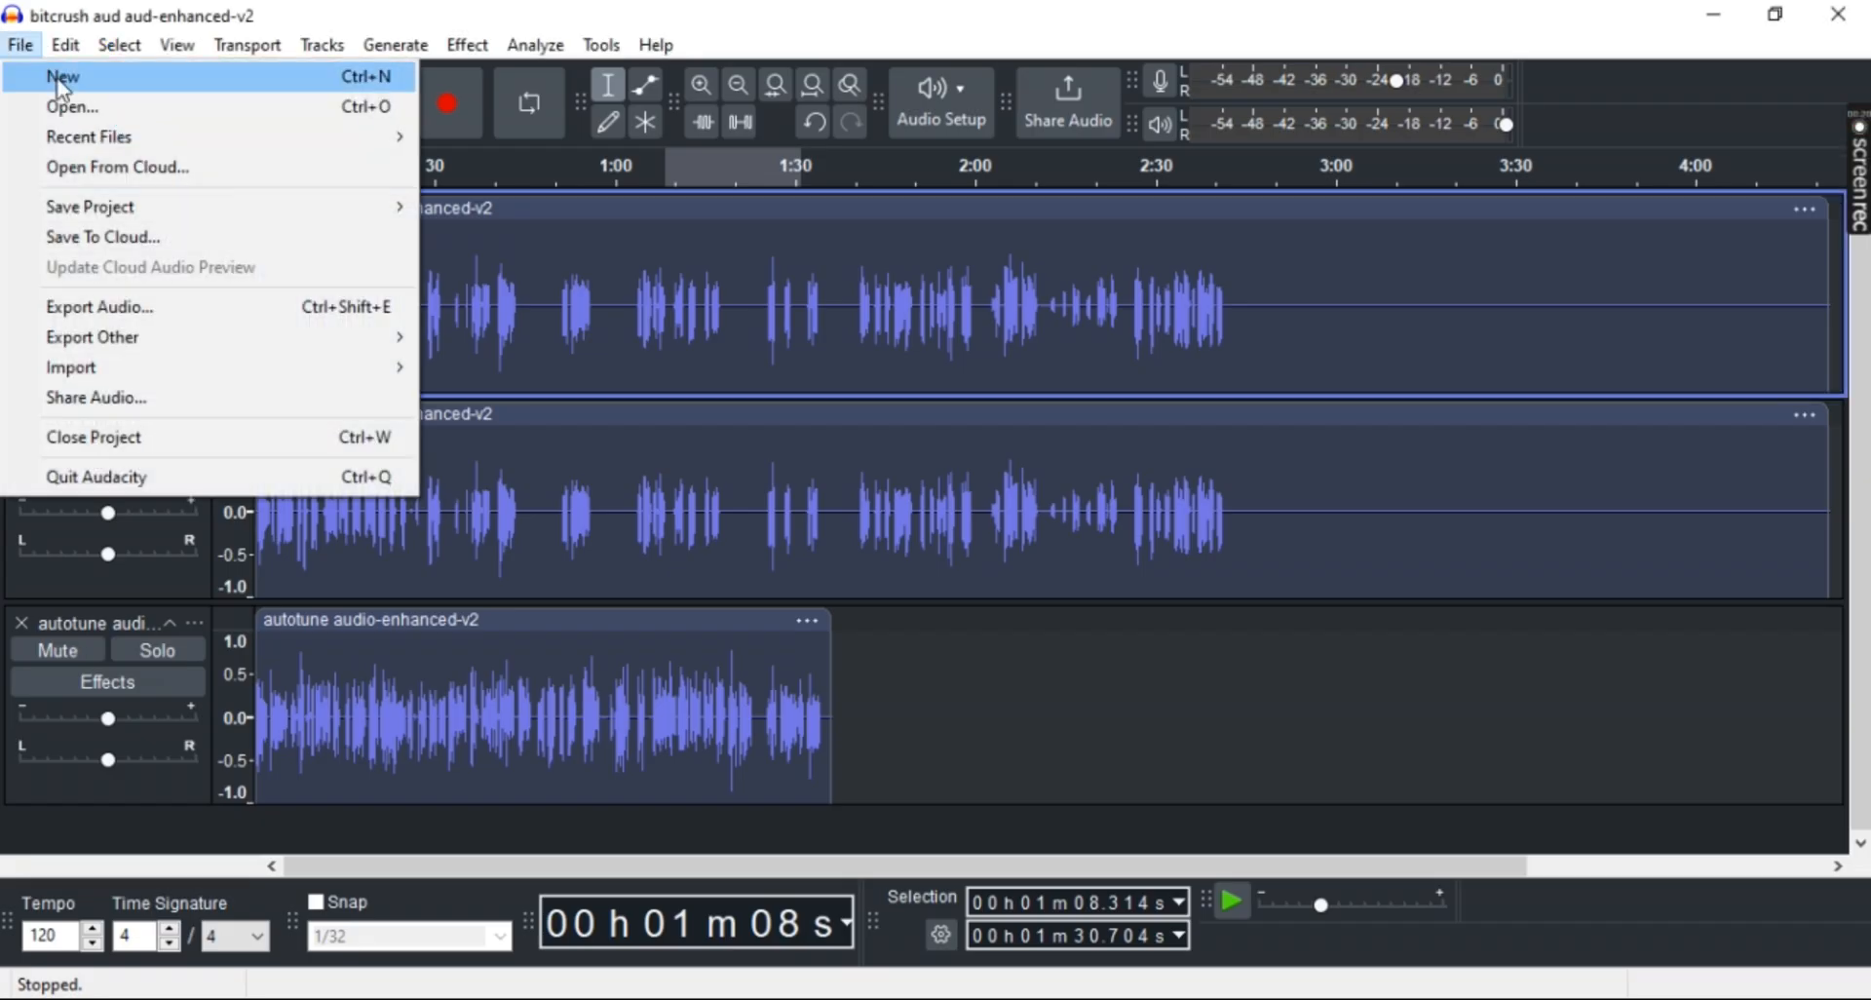
pyautogui.click(99, 306)
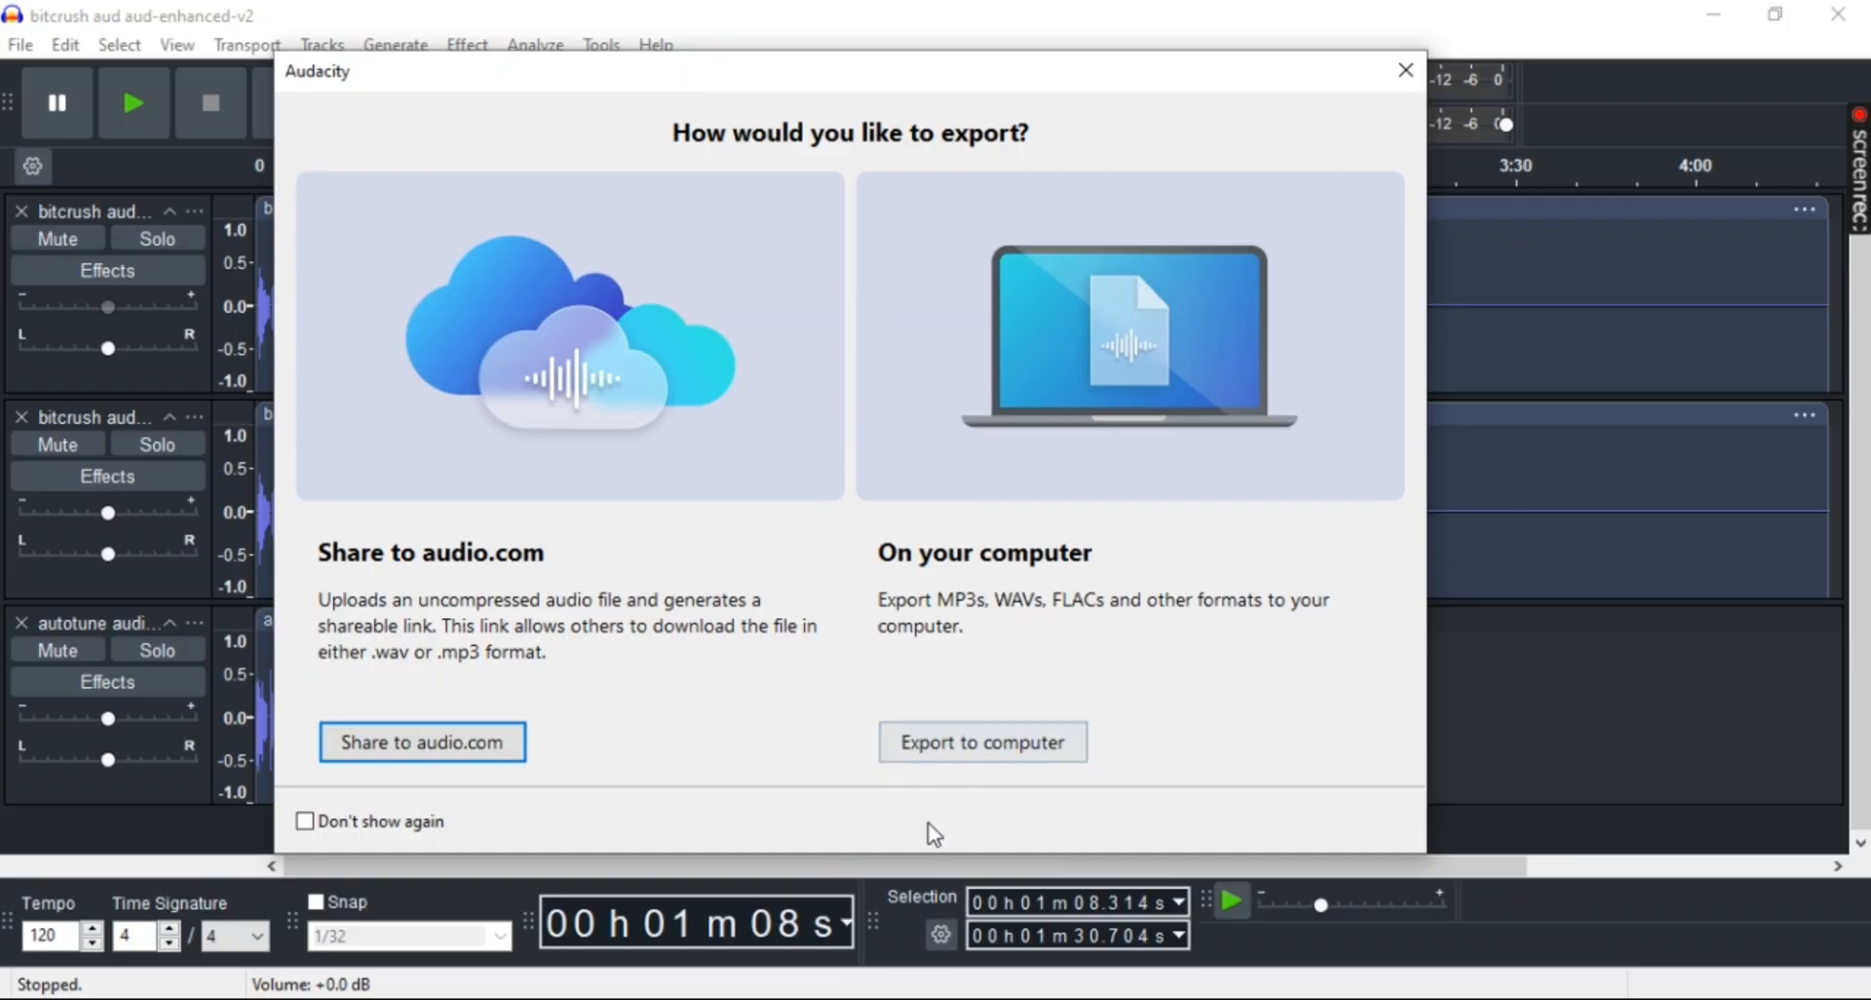
pyautogui.click(981, 741)
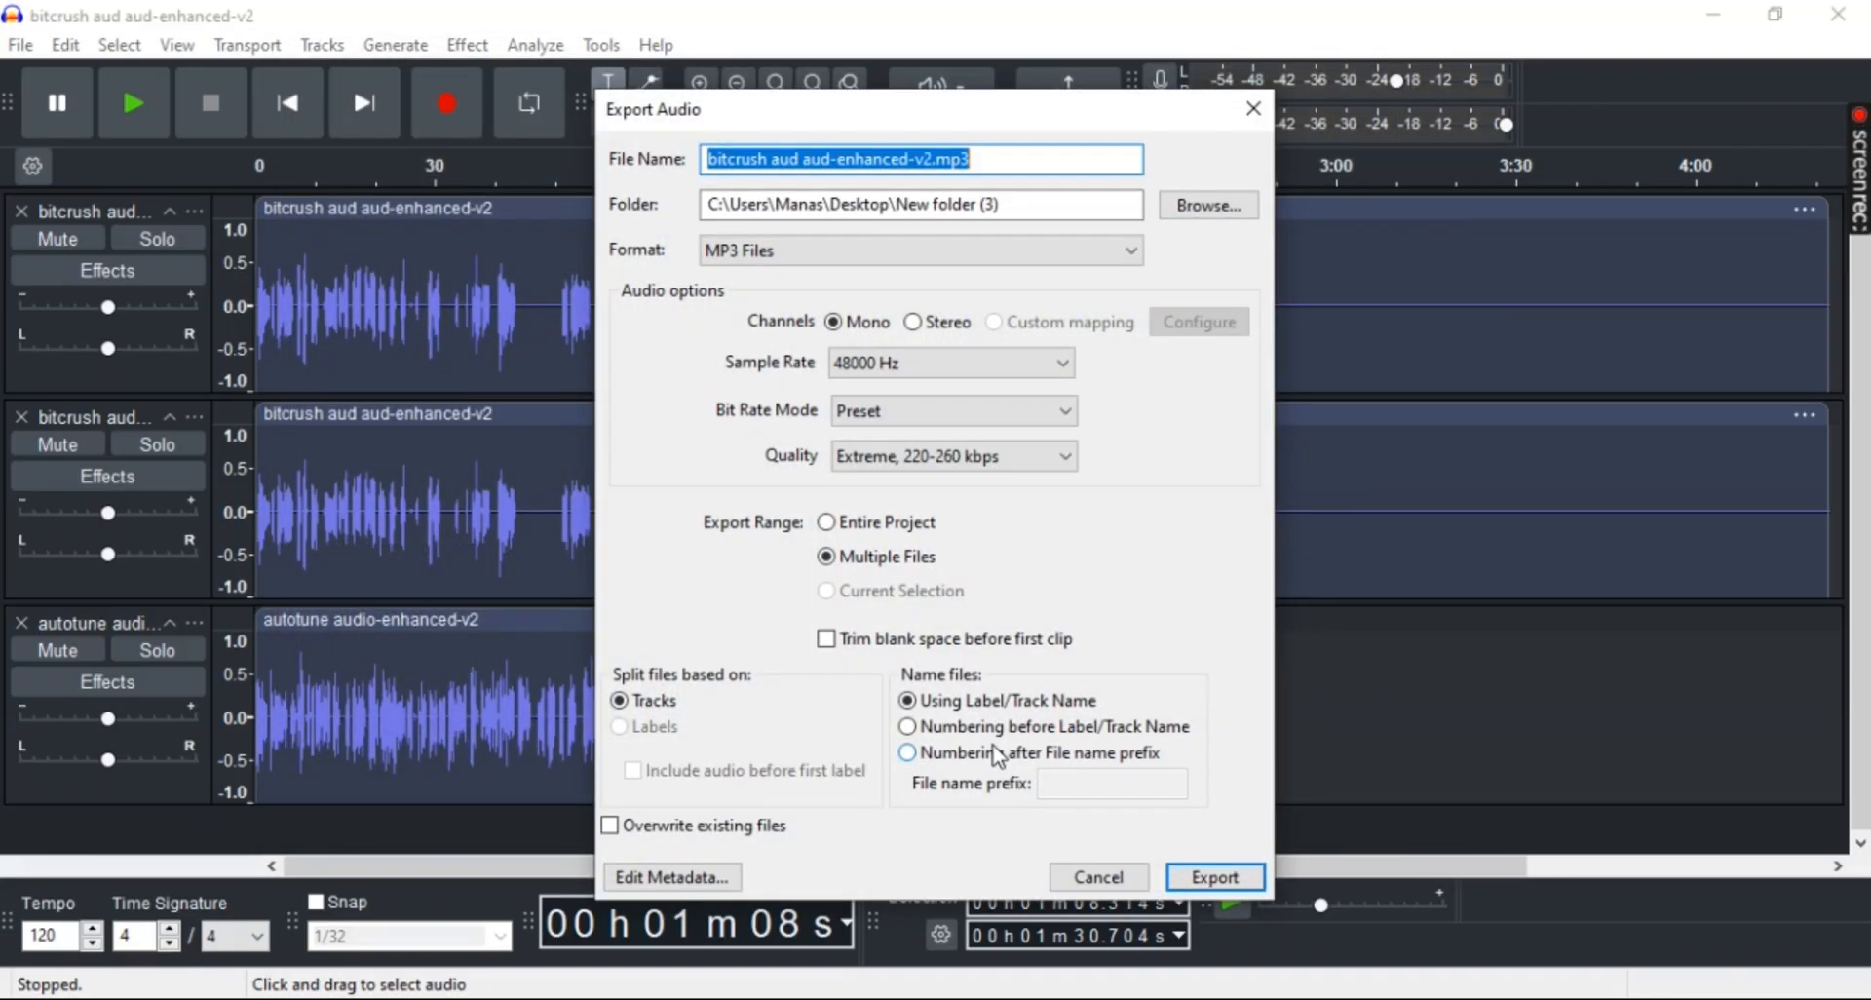
pyautogui.moveTo(653, 545)
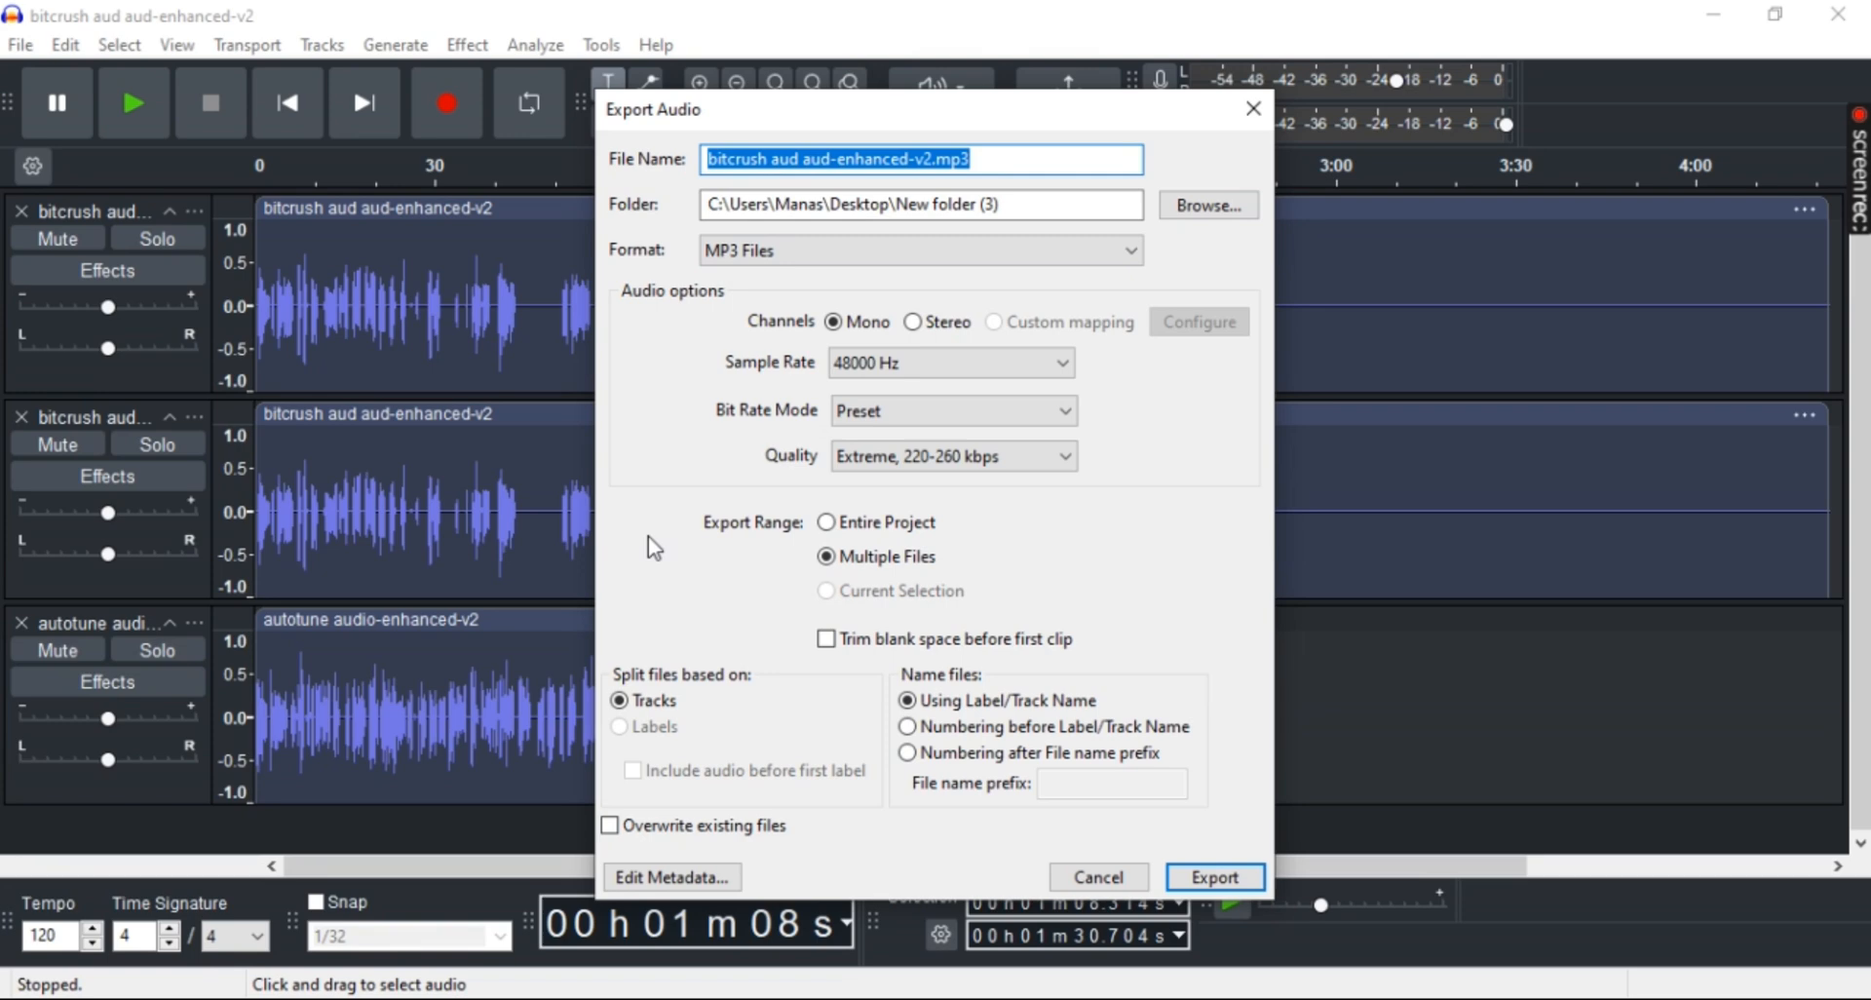
pyautogui.moveTo(889, 23)
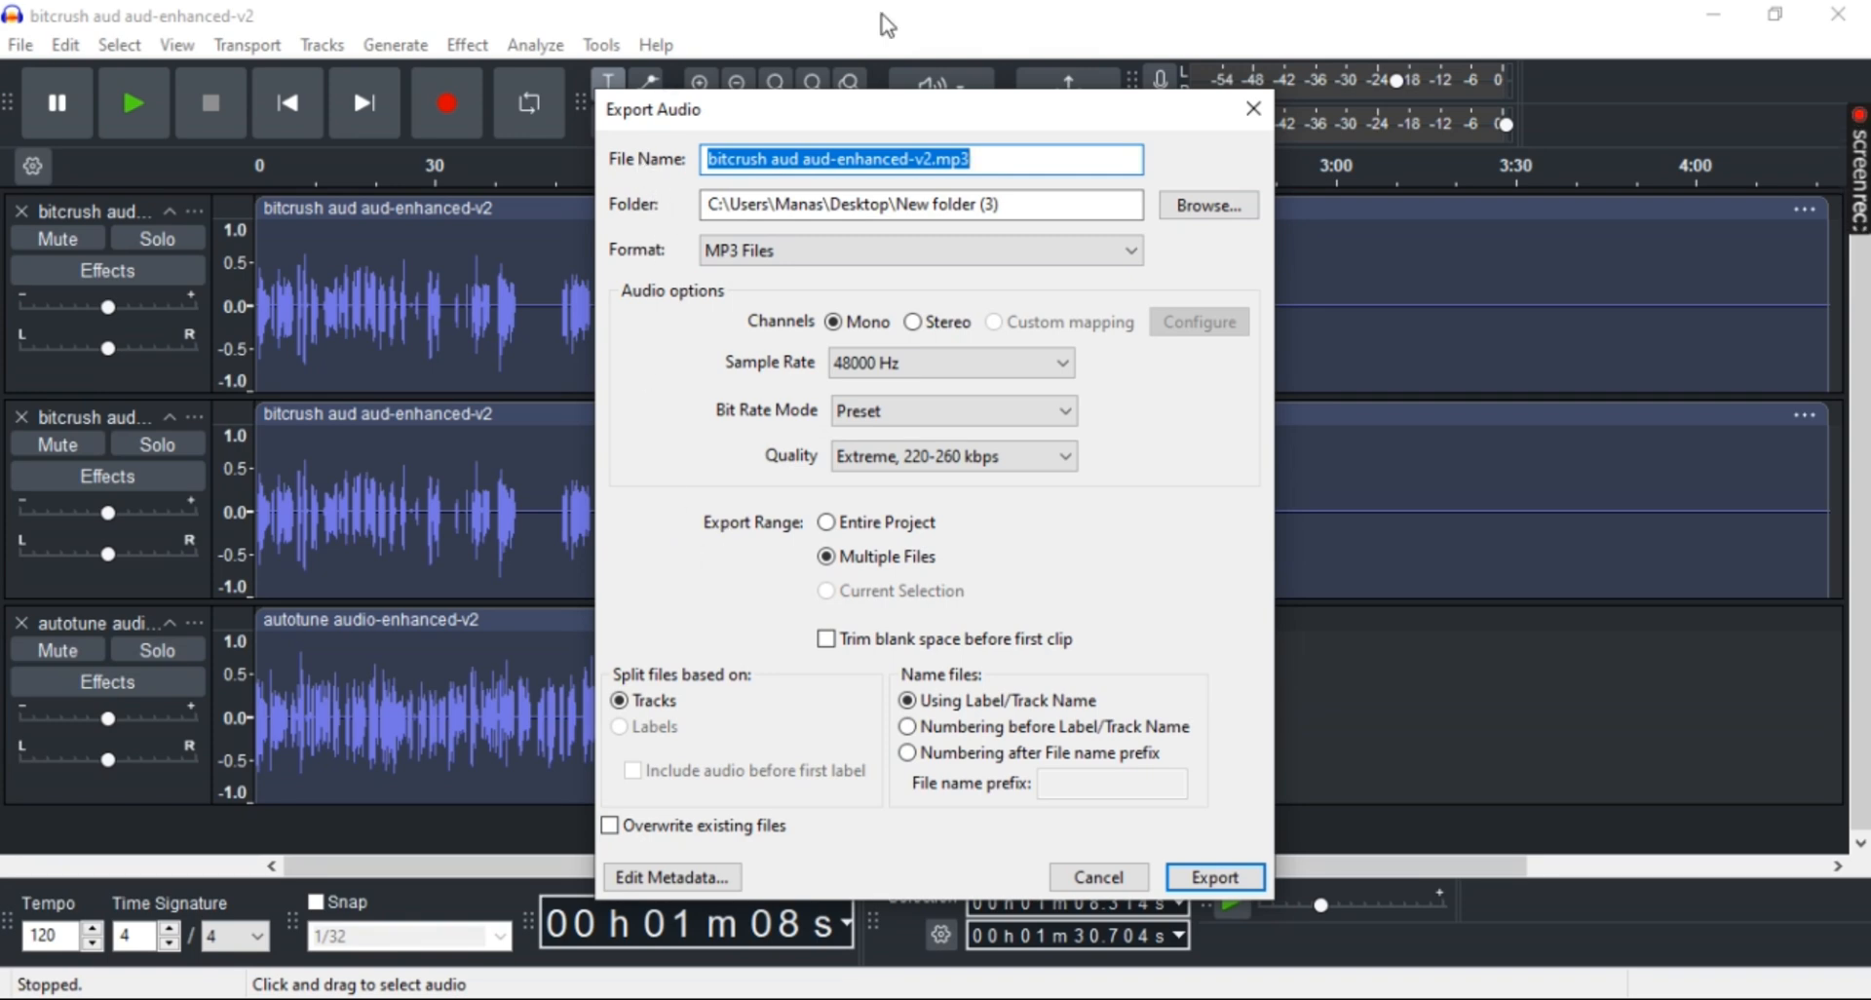
pyautogui.moveTo(692, 296)
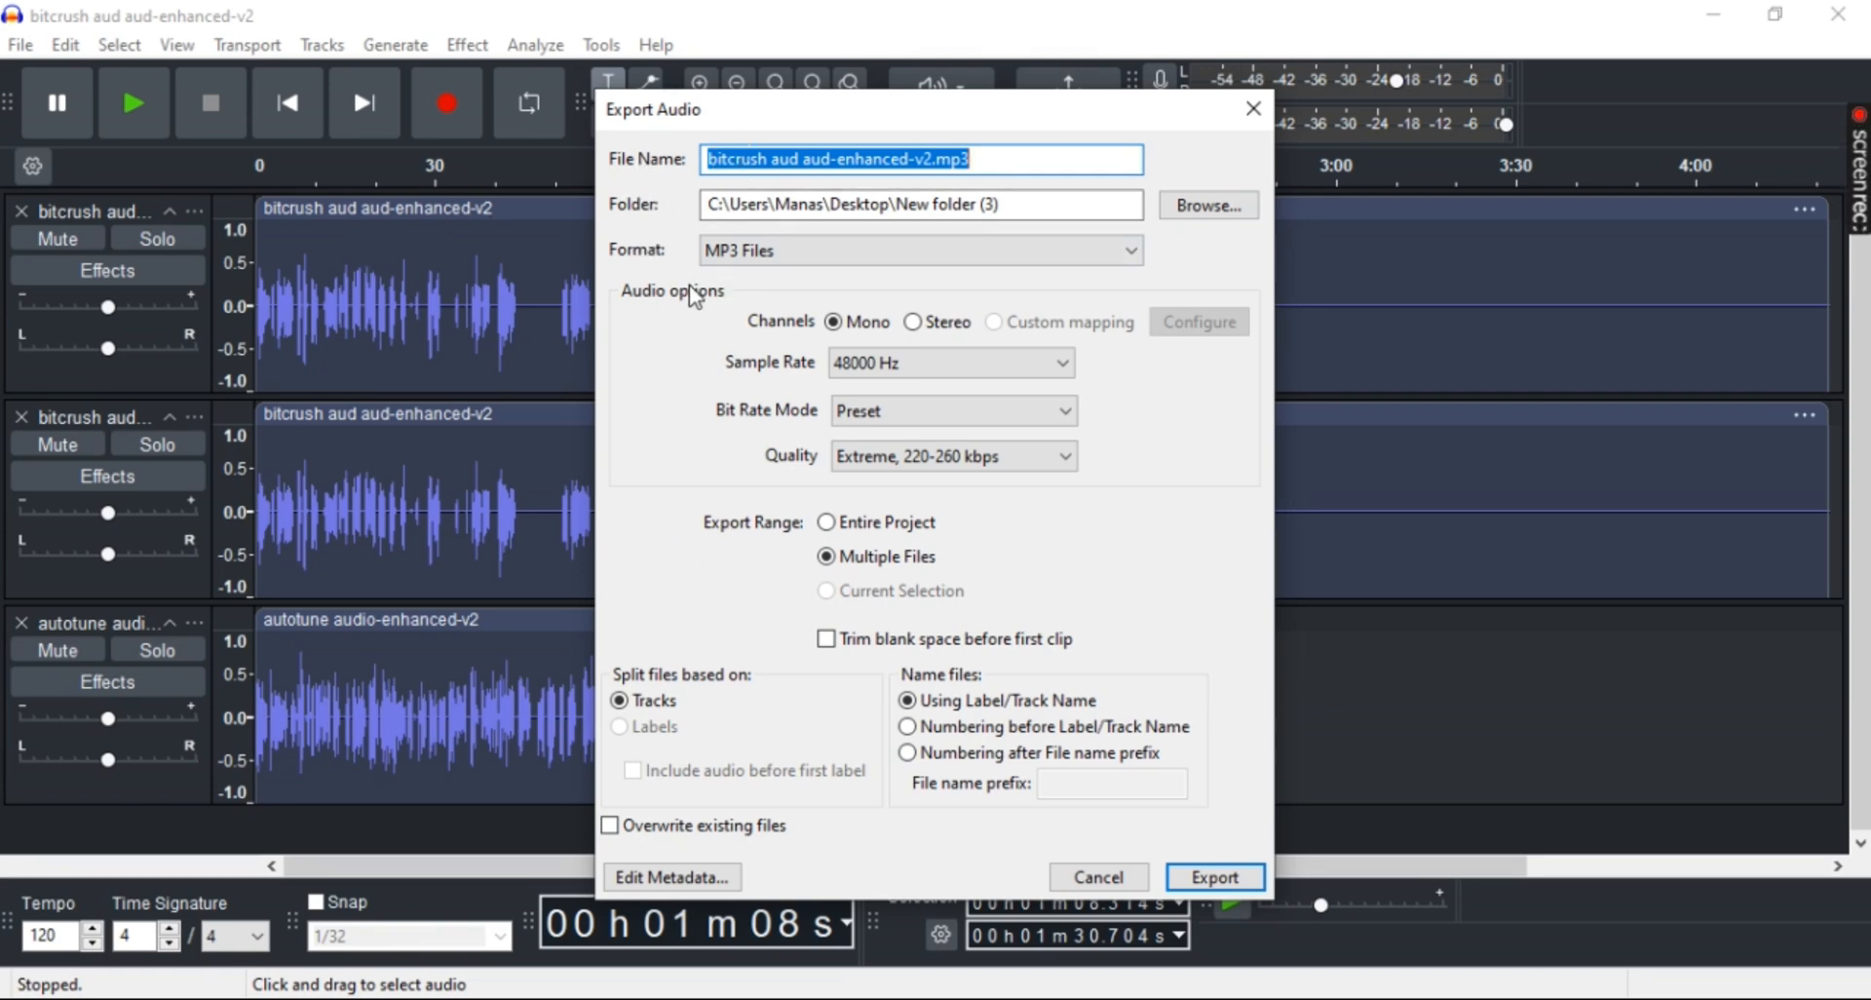
pyautogui.moveTo(794, 479)
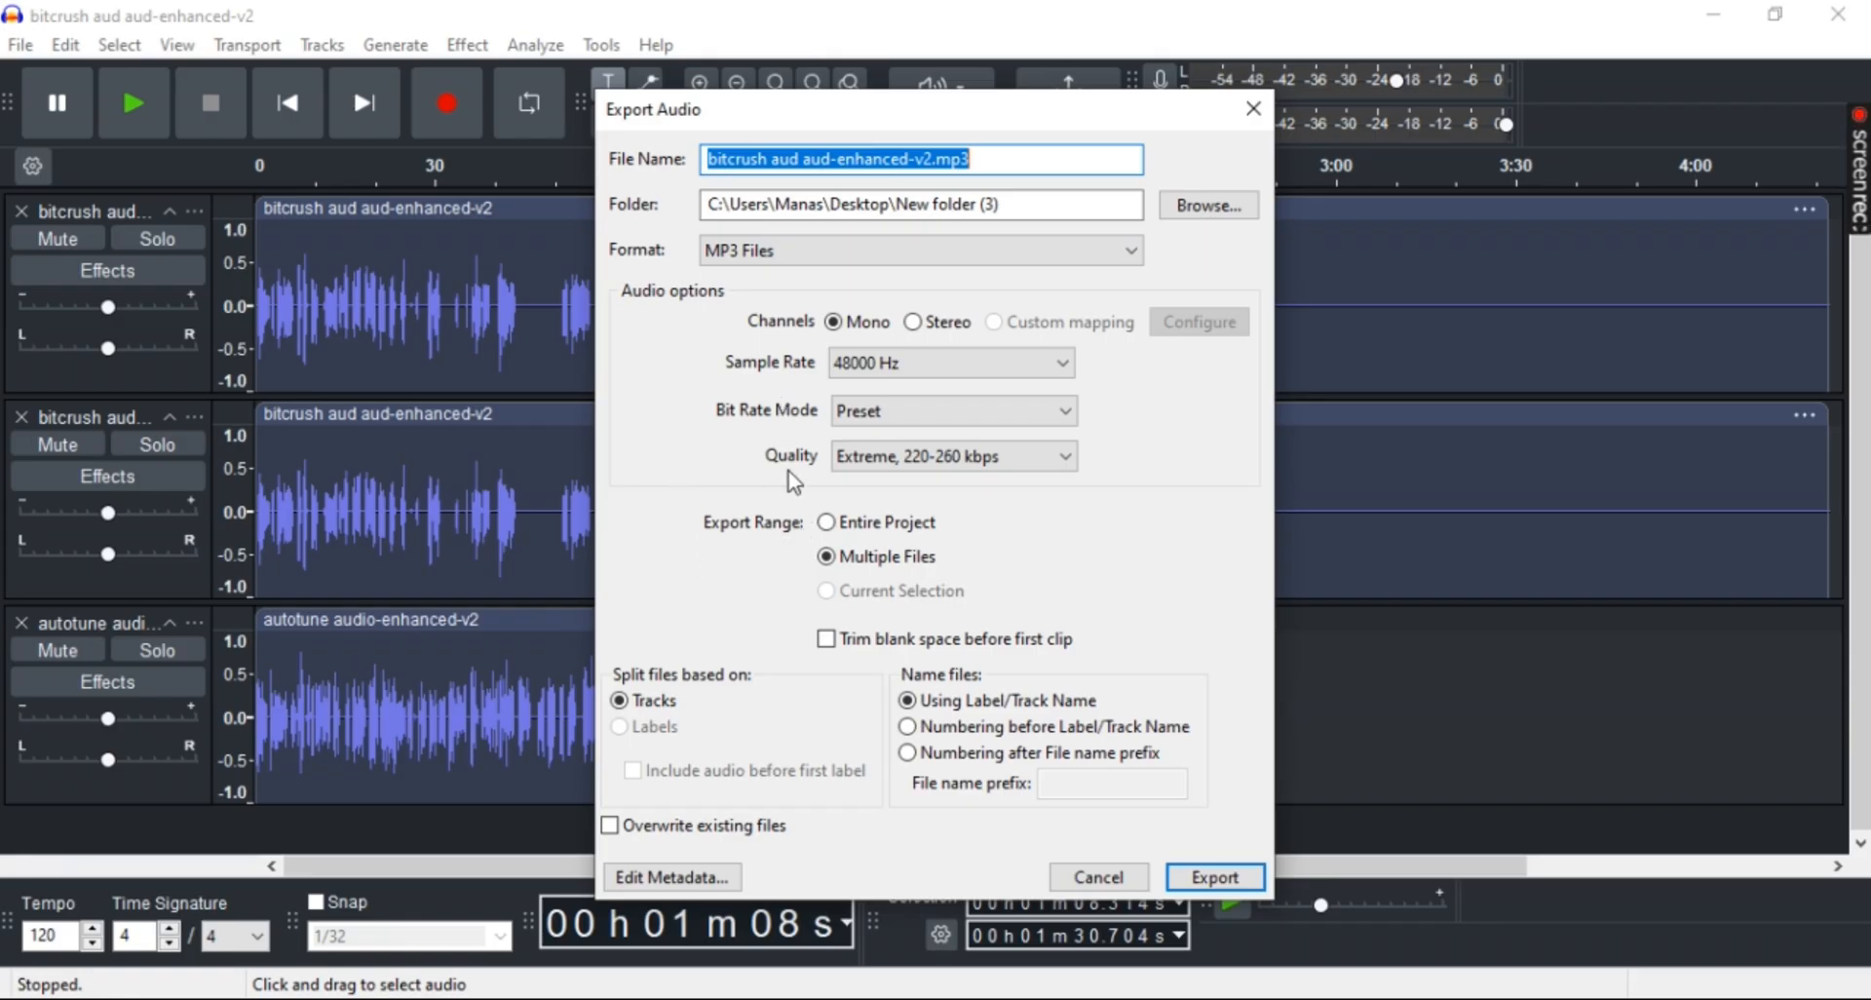
pyautogui.moveTo(811, 534)
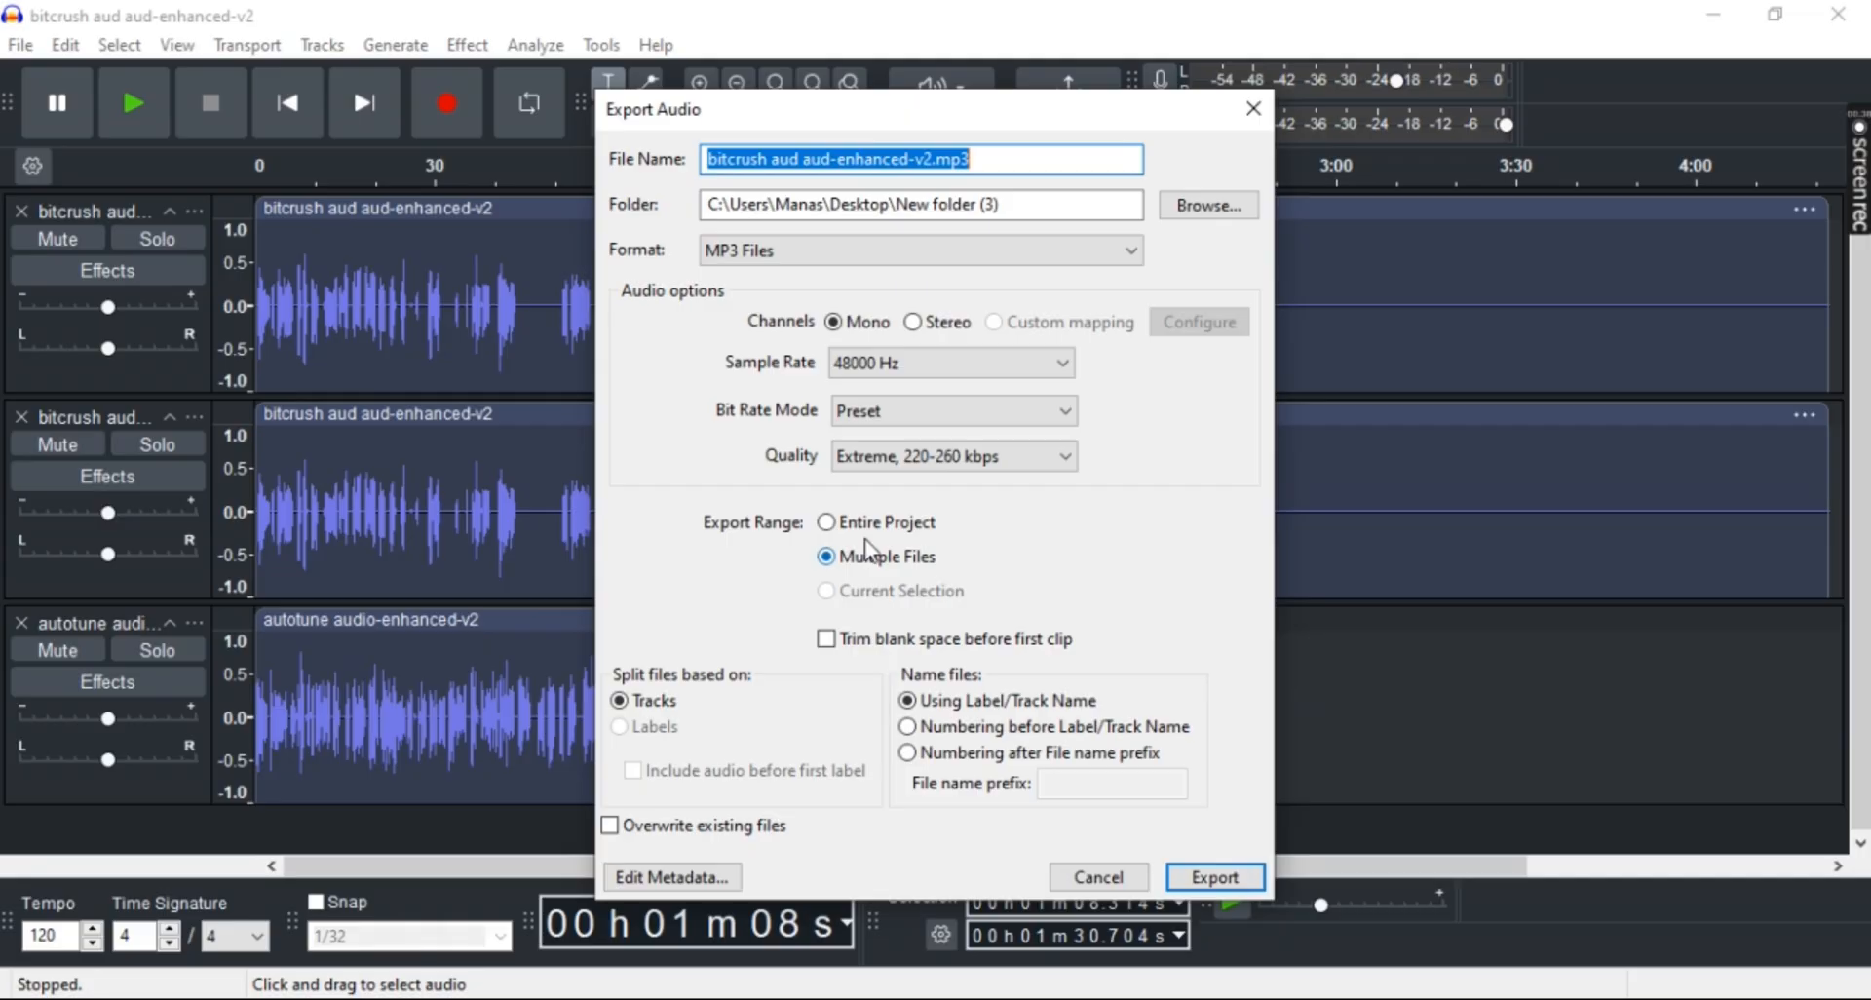
# - Export the entire project as multiple MP3 files, split by track and named after each track
pyautogui.click(827, 522)
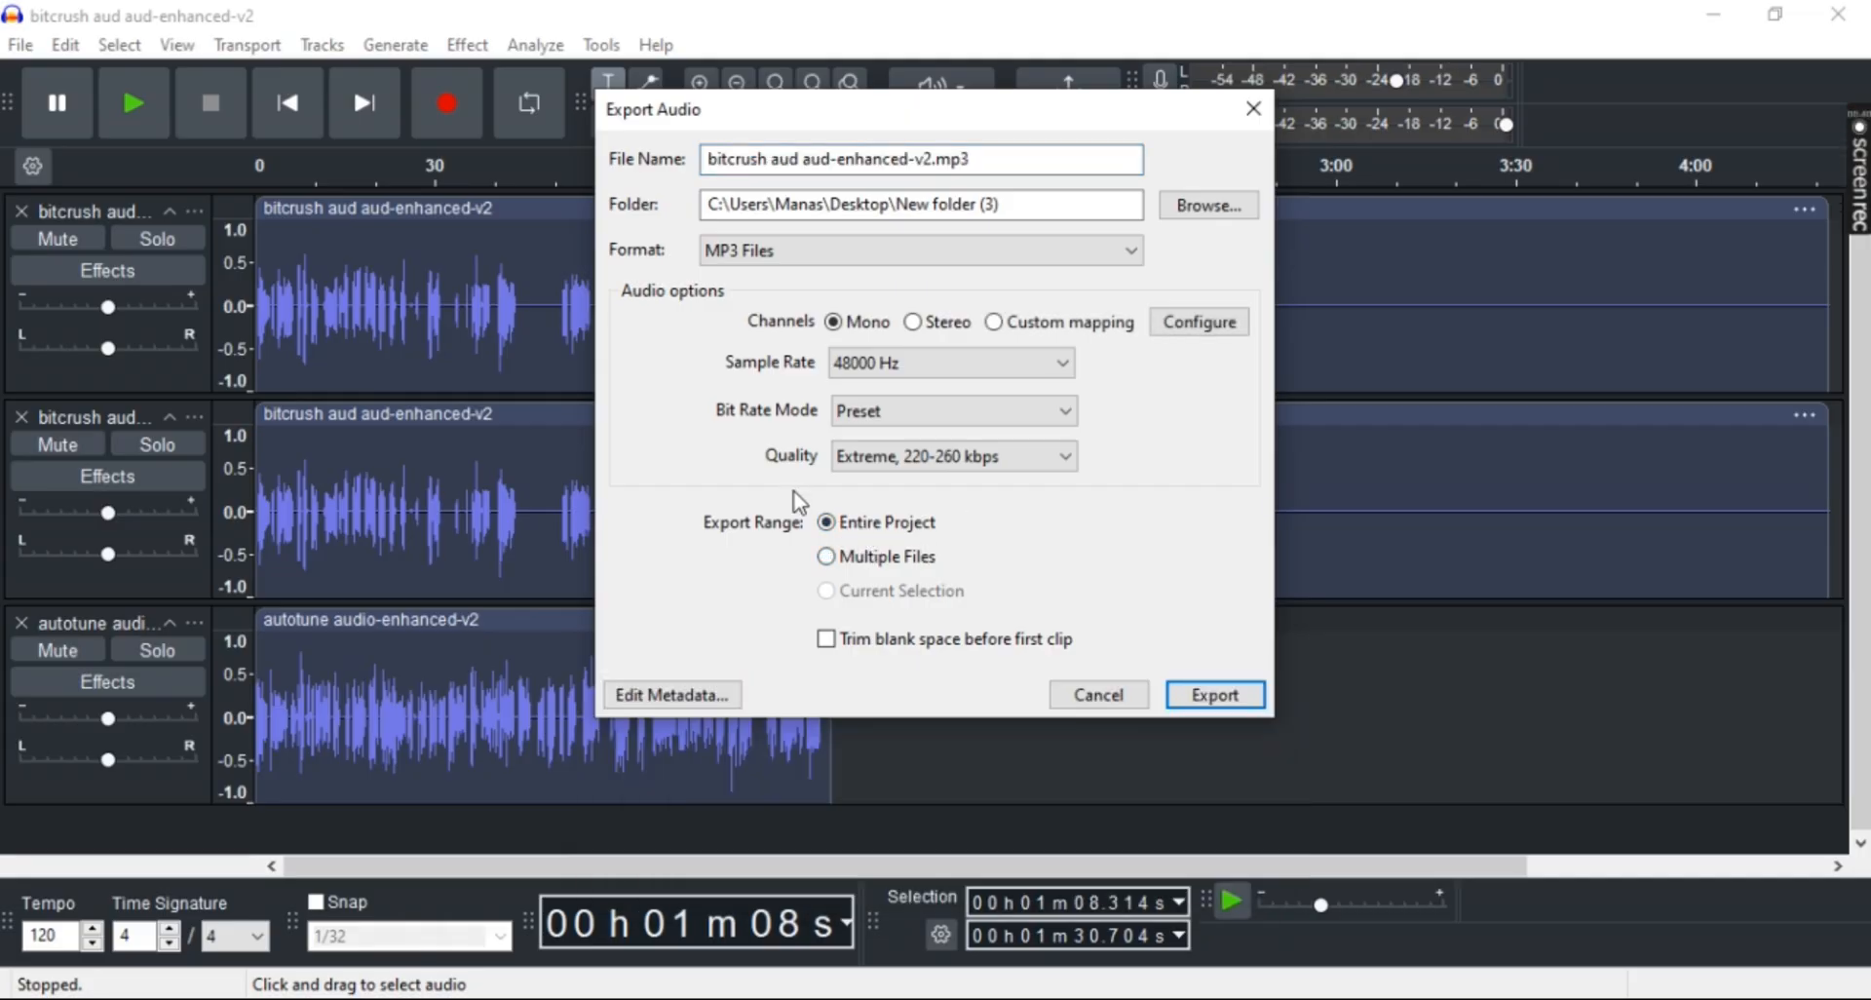
pyautogui.click(827, 556)
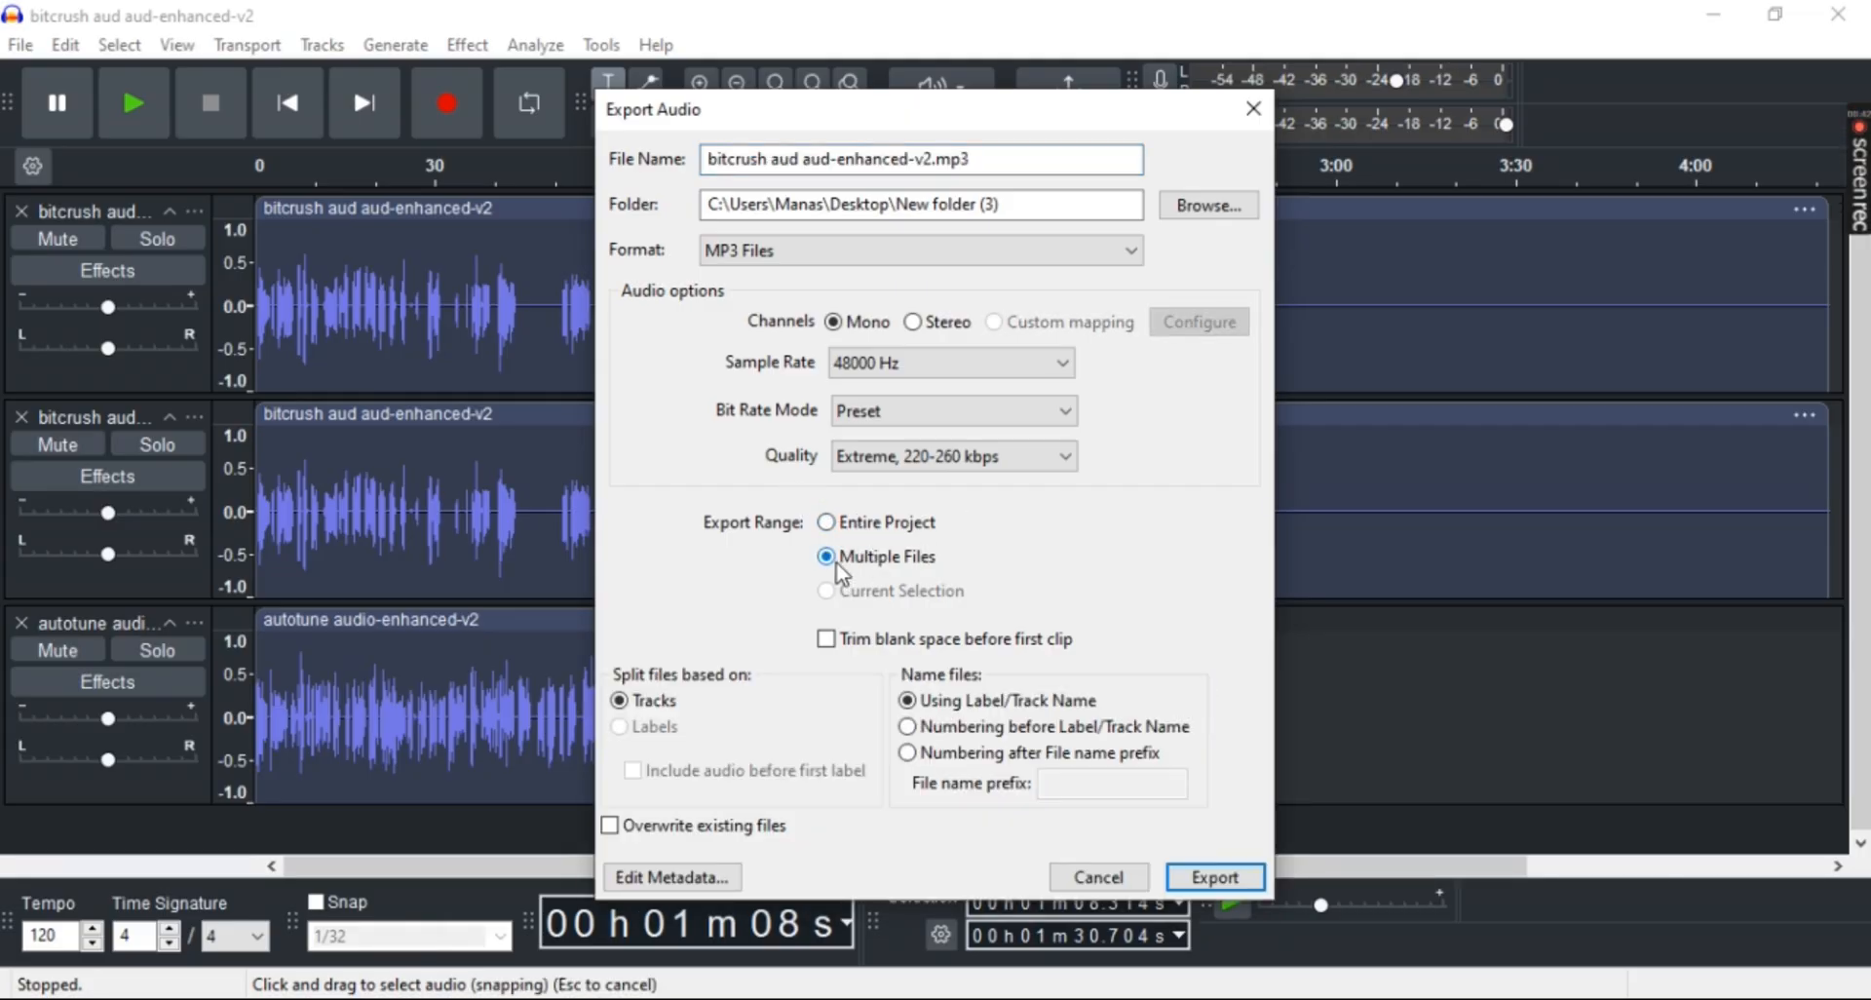
pyautogui.moveTo(905, 633)
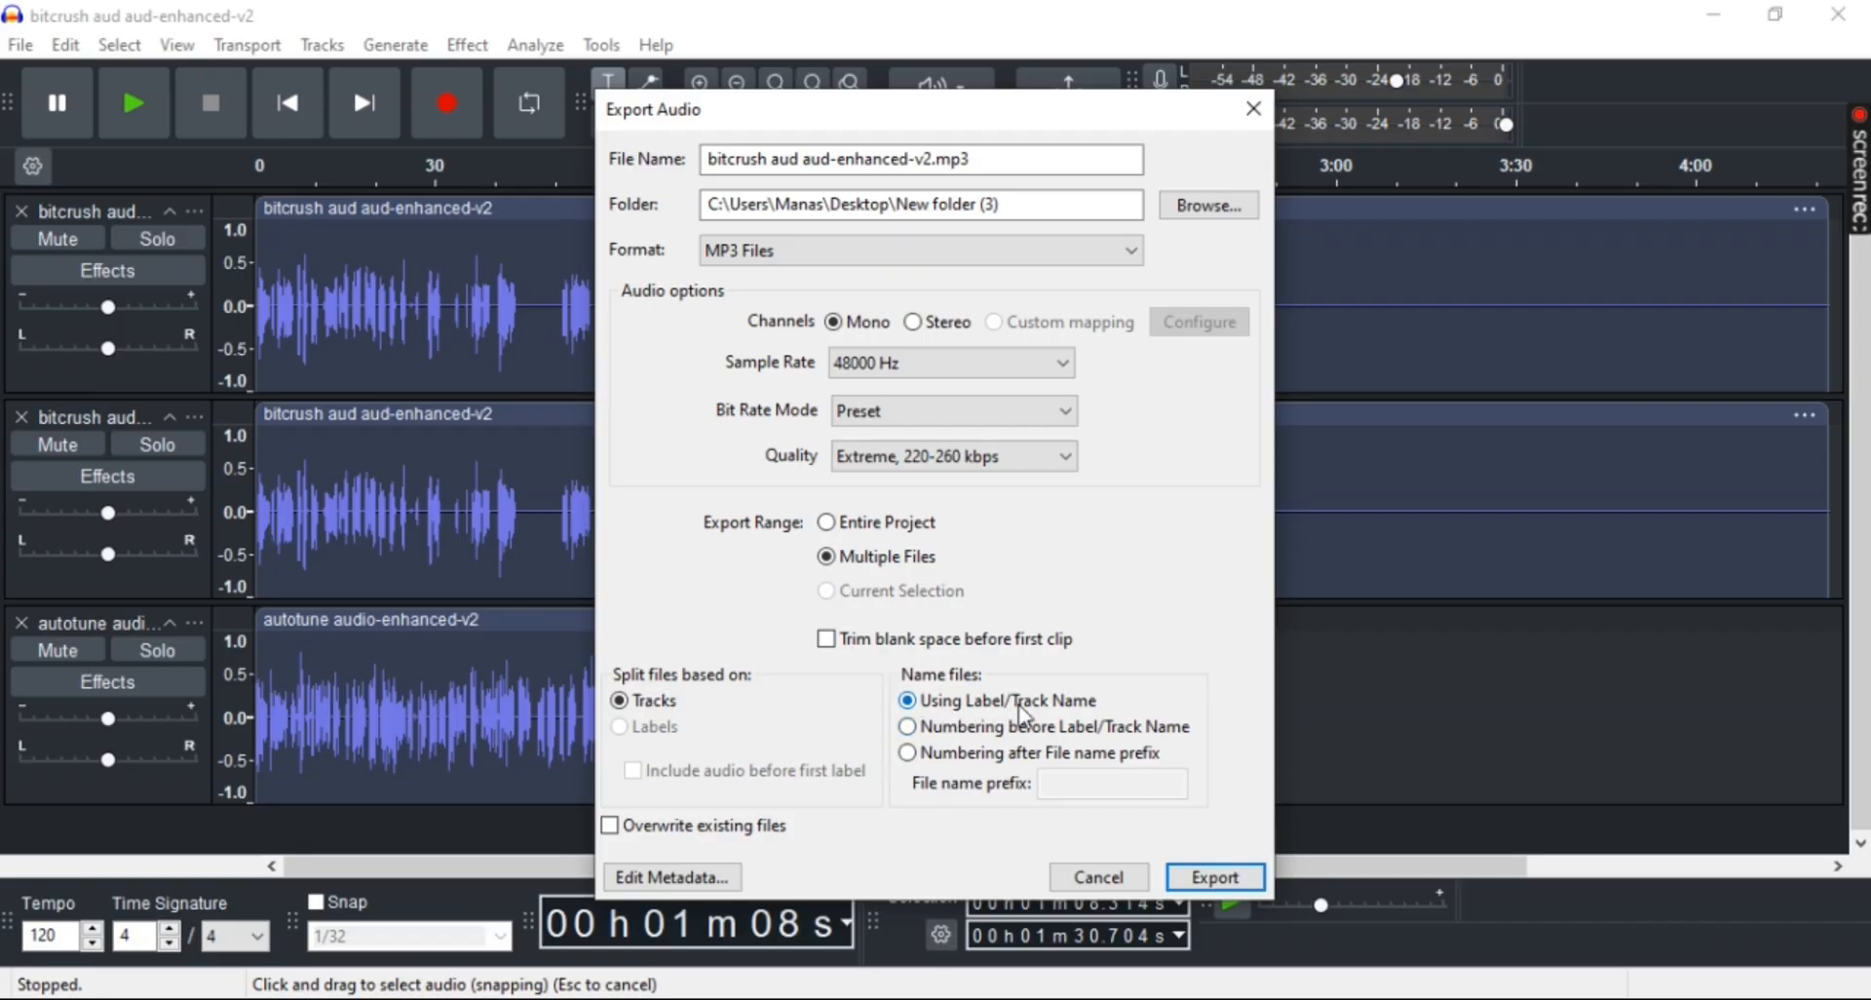
pyautogui.moveTo(1095, 743)
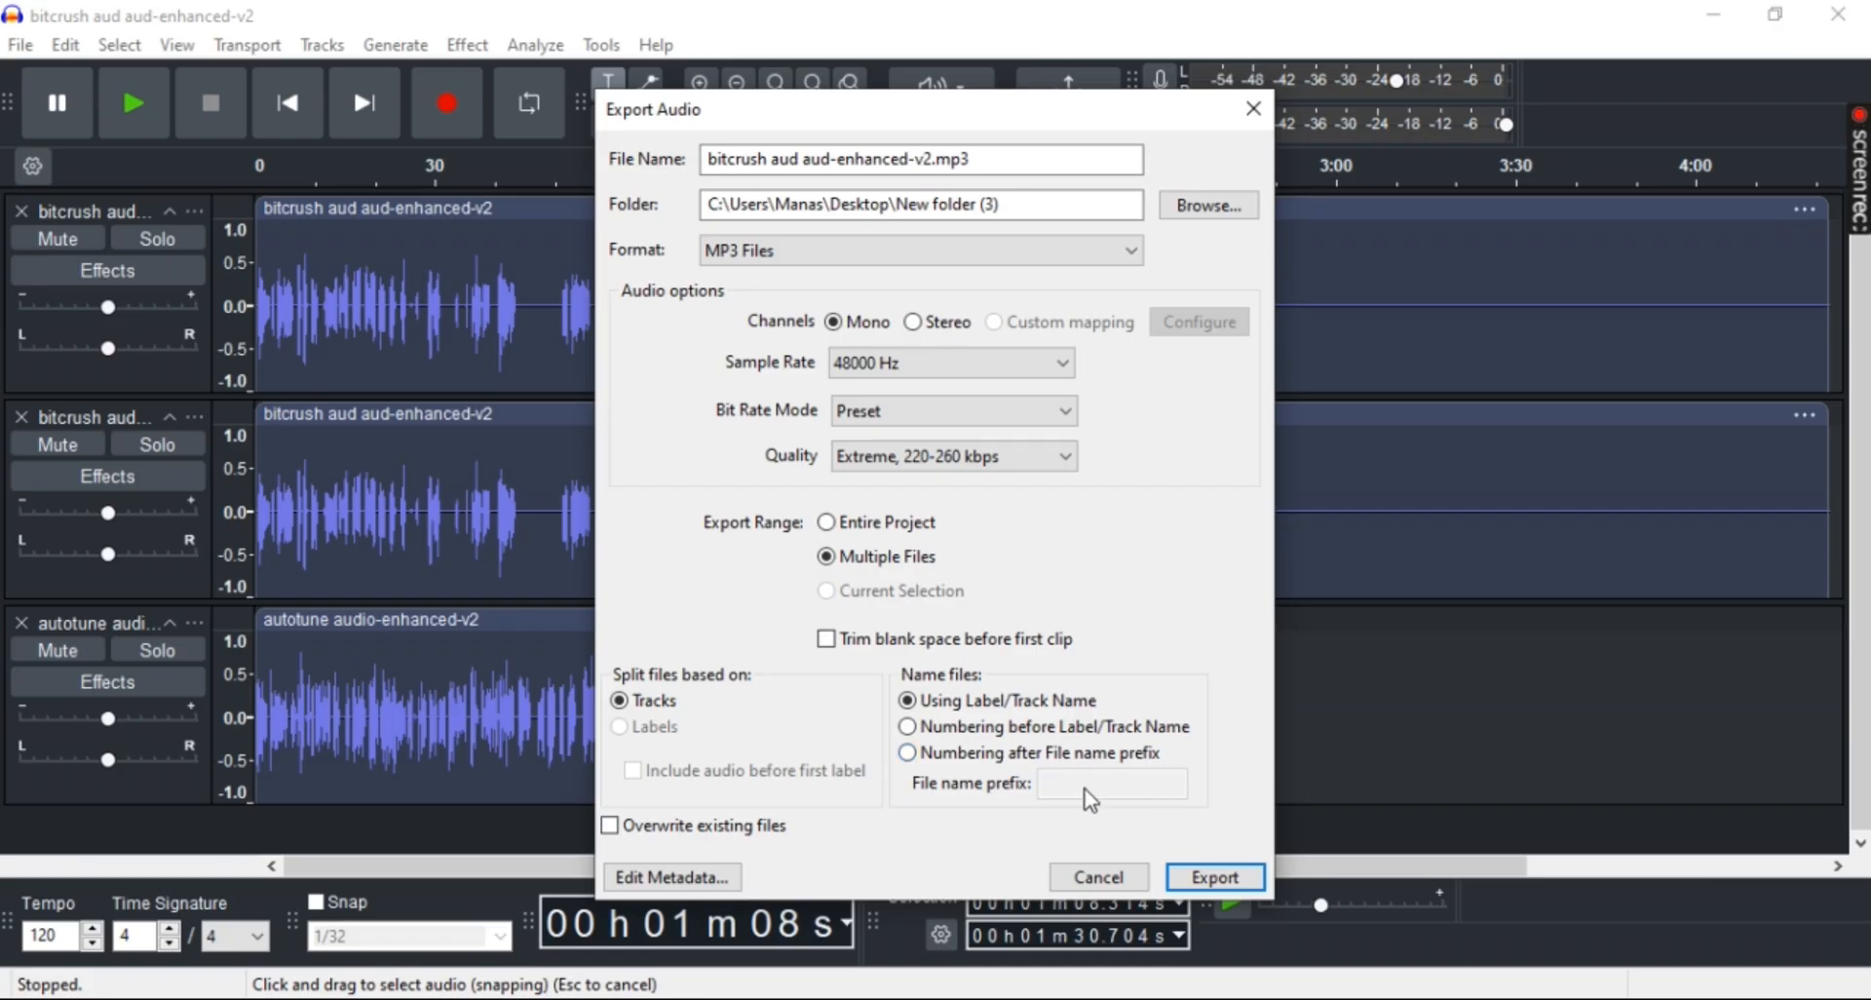
pyautogui.moveTo(1086, 711)
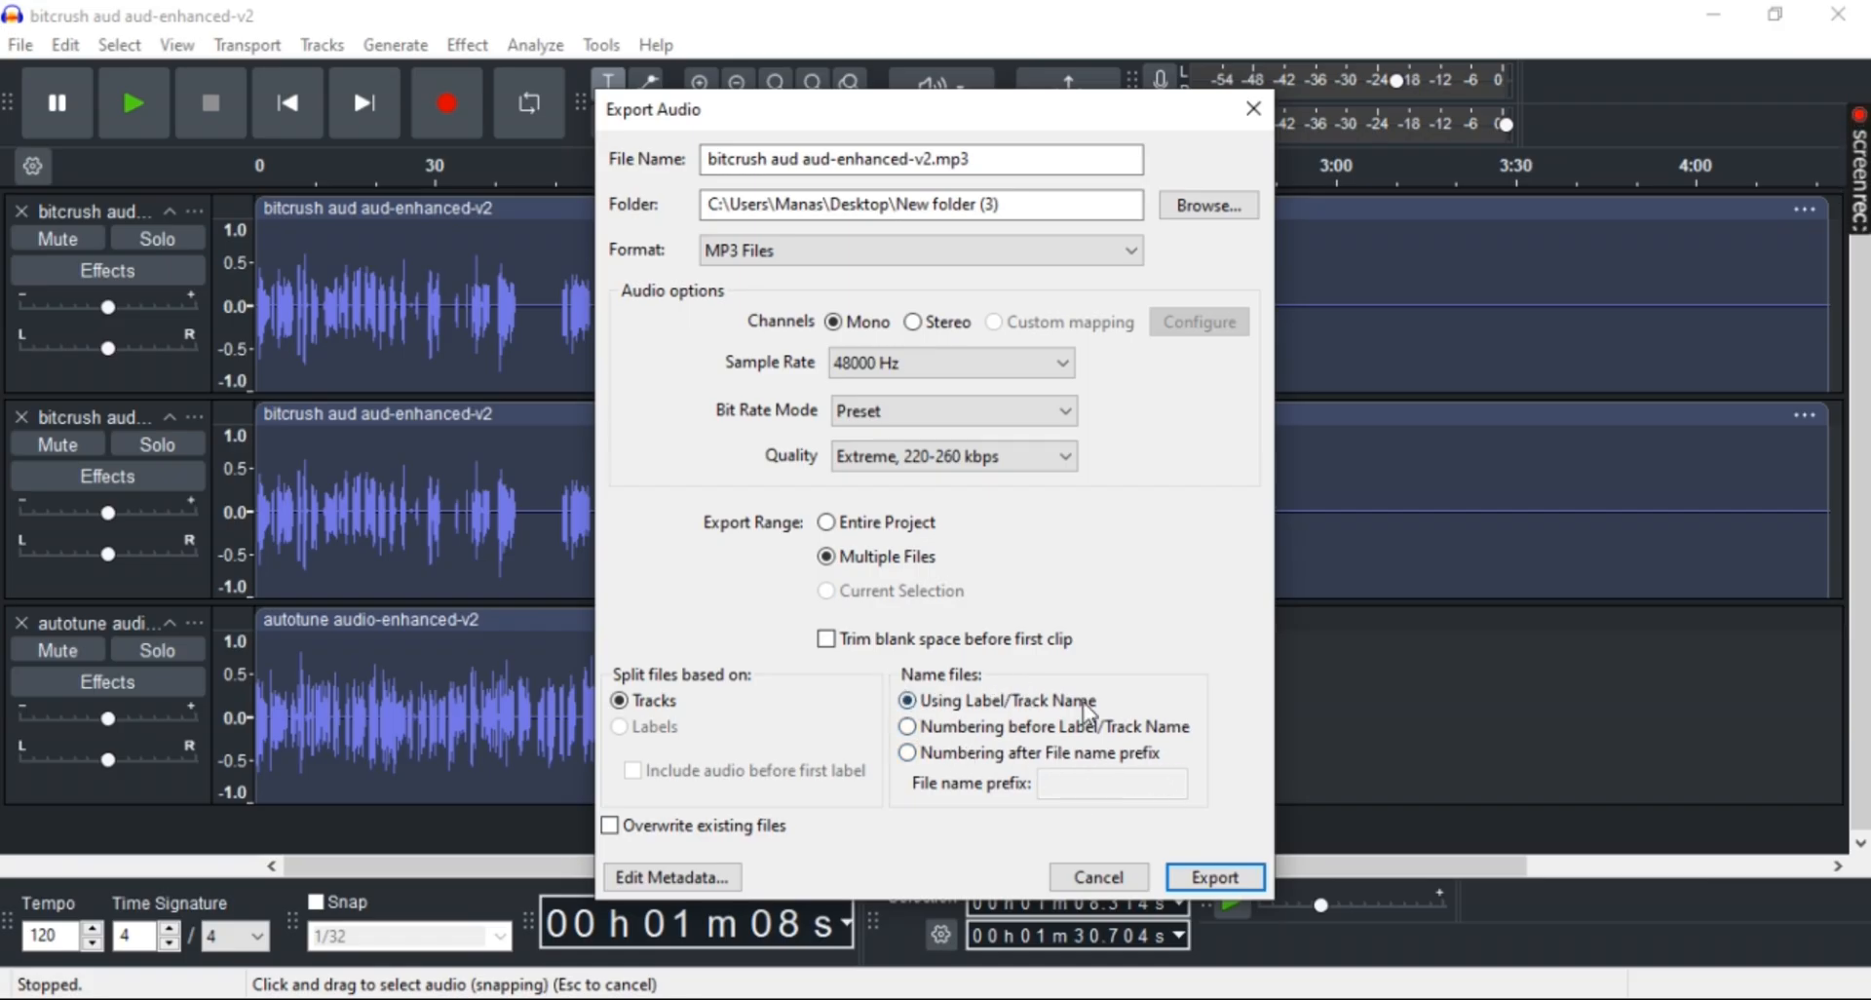
pyautogui.moveTo(866, 130)
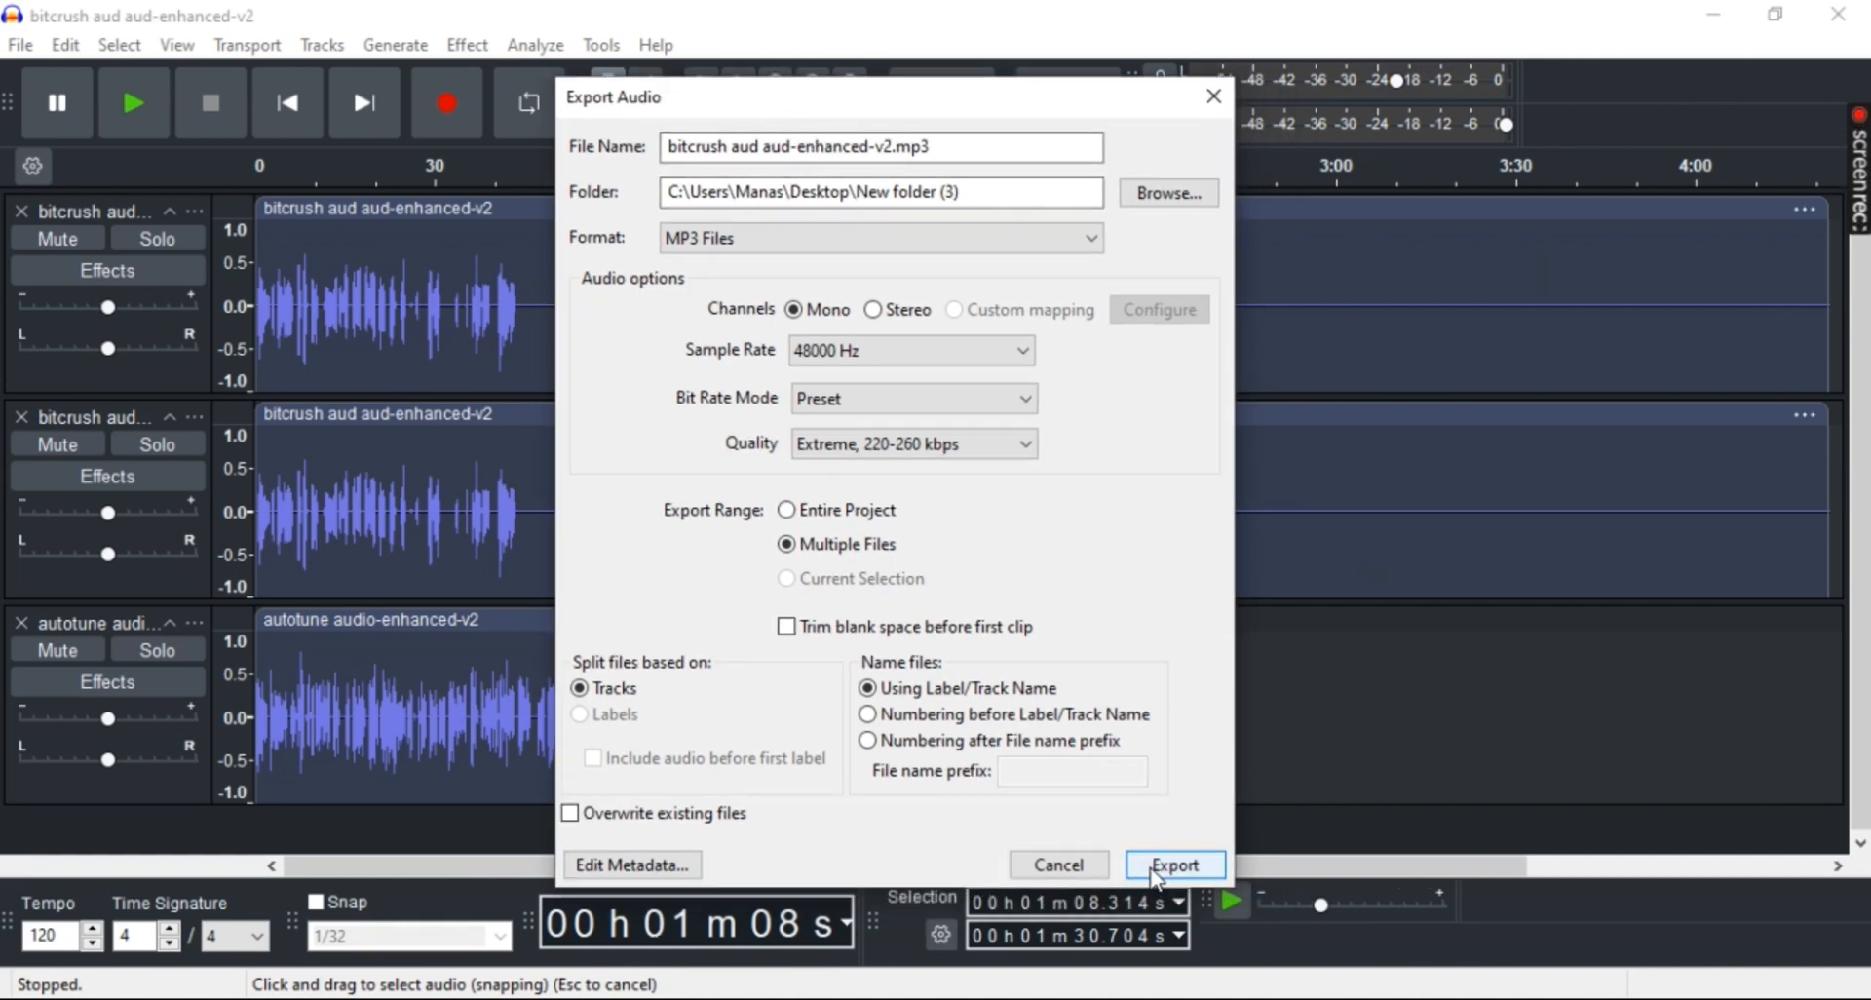
pyautogui.click(1173, 864)
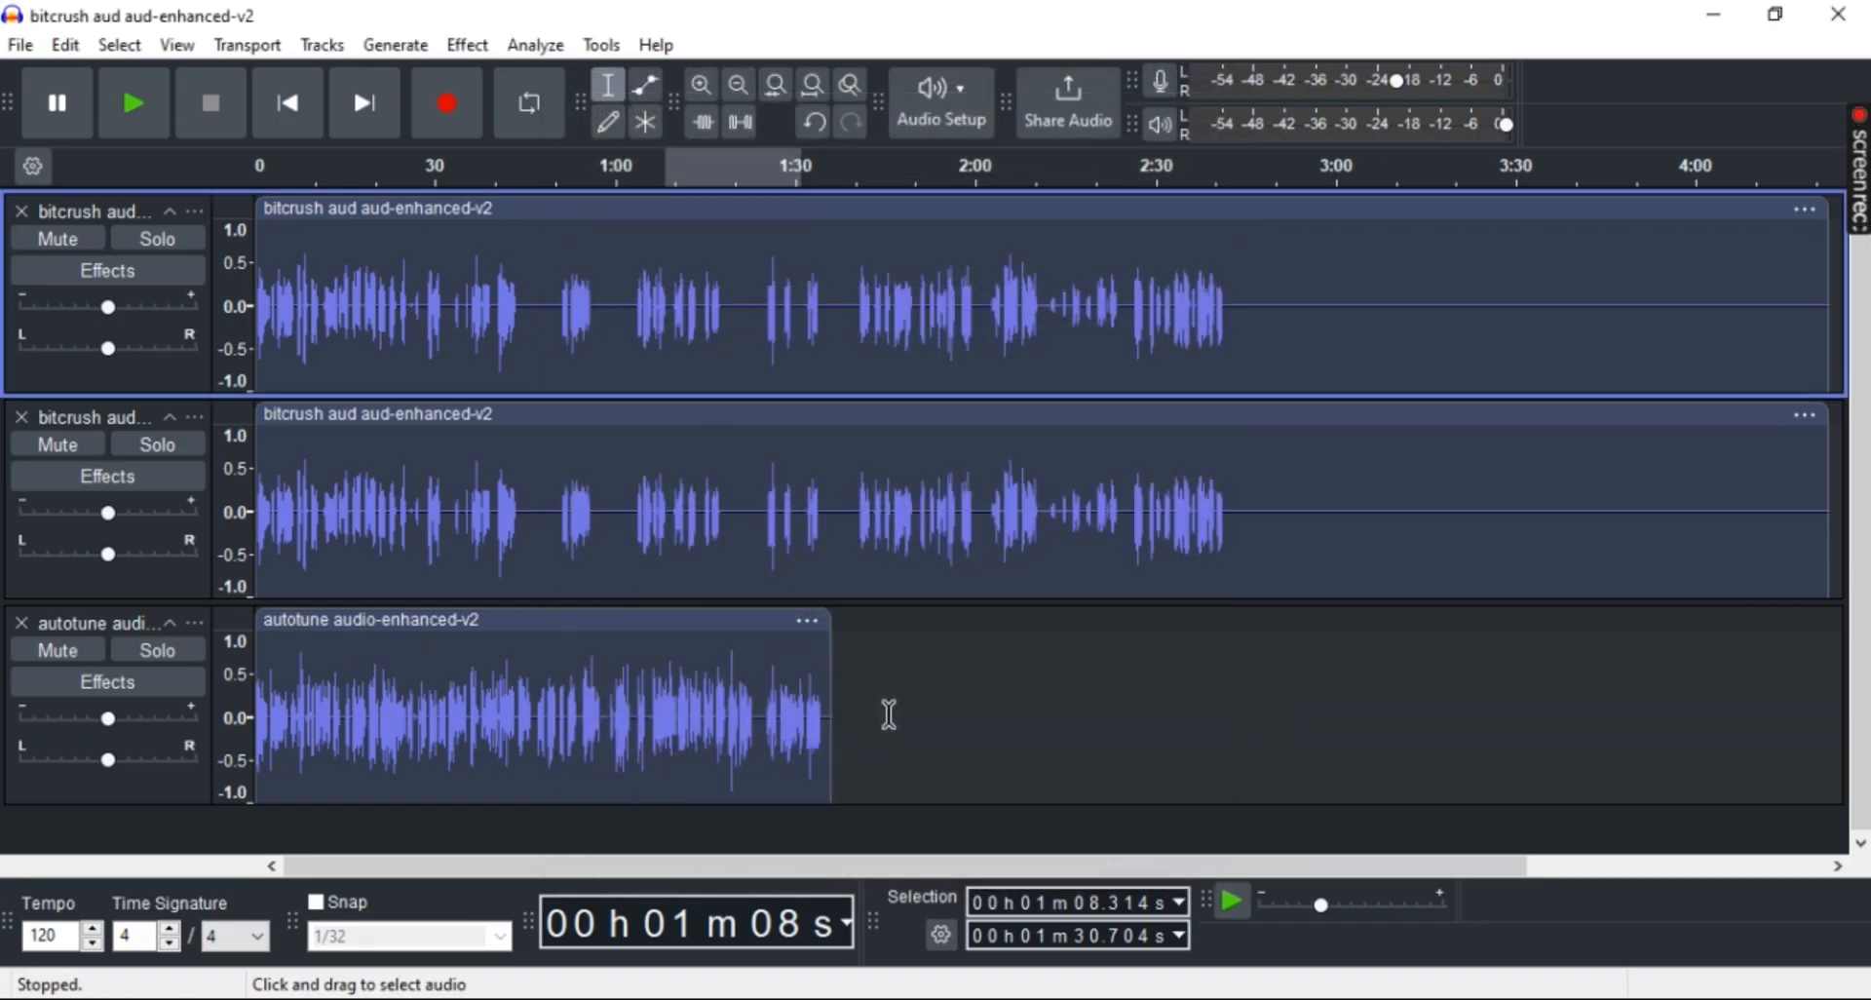
pyautogui.moveTo(1710, 284)
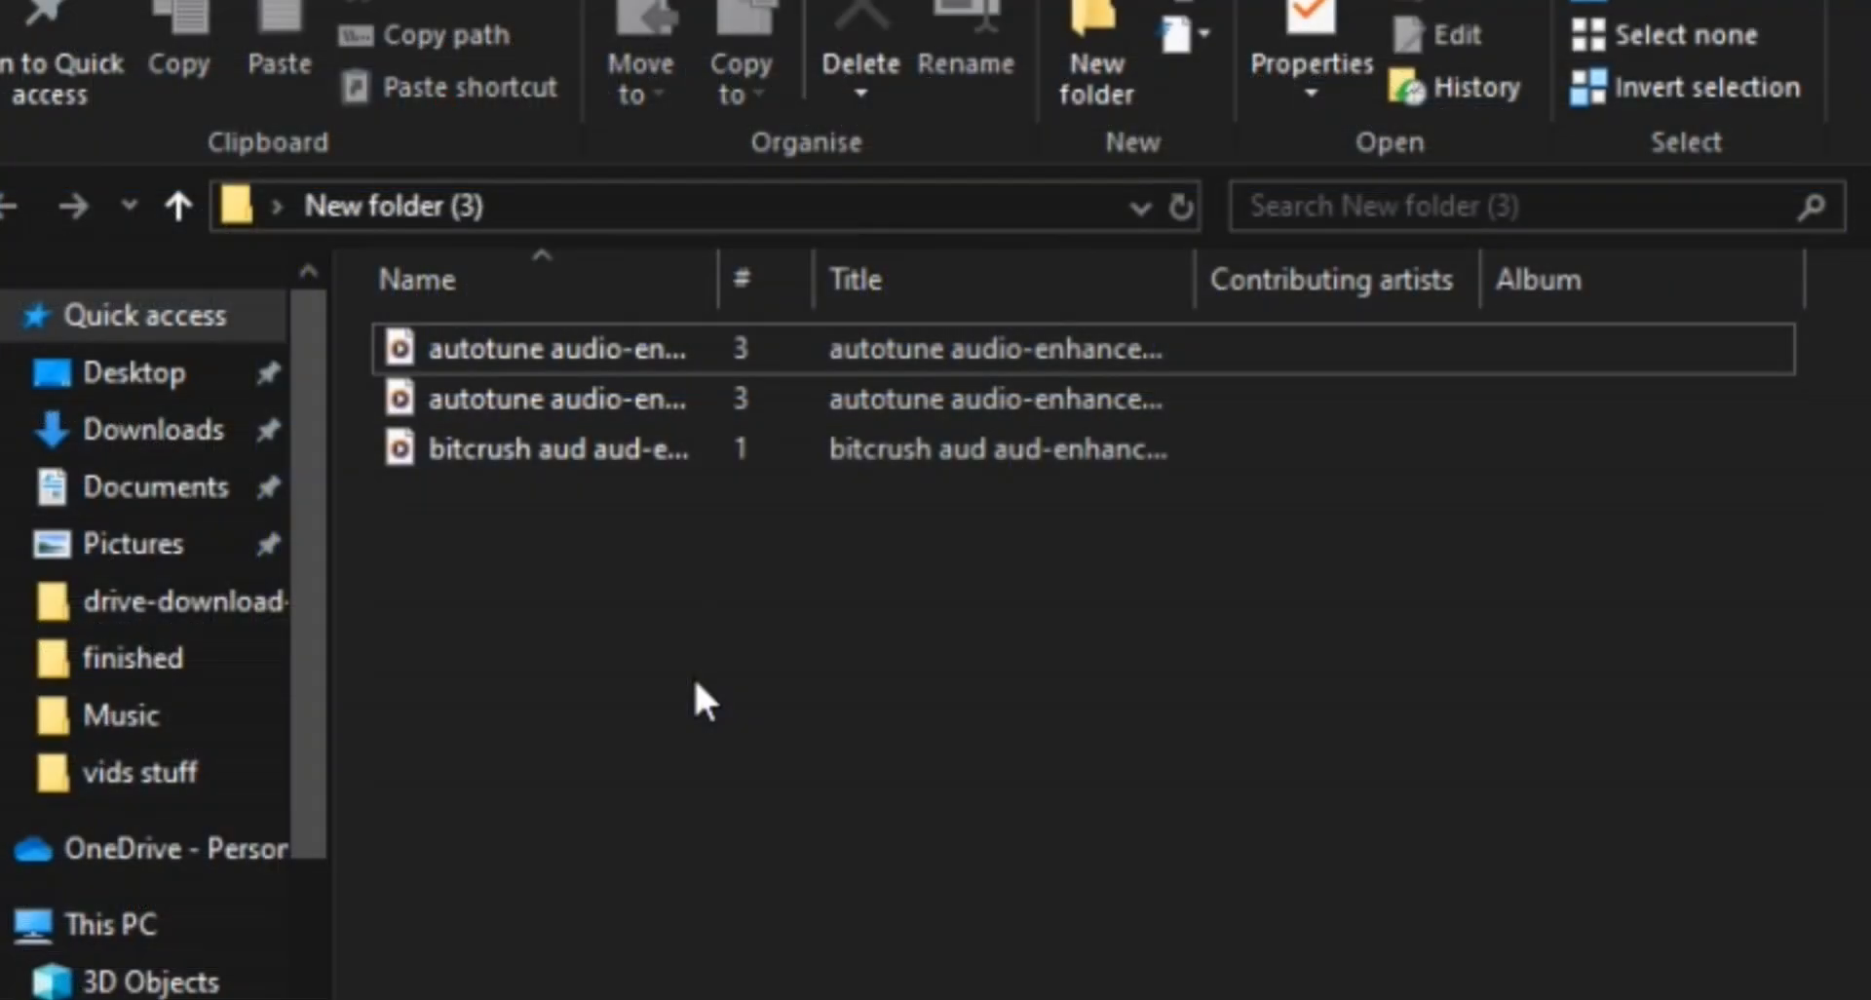
pyautogui.click(561, 448)
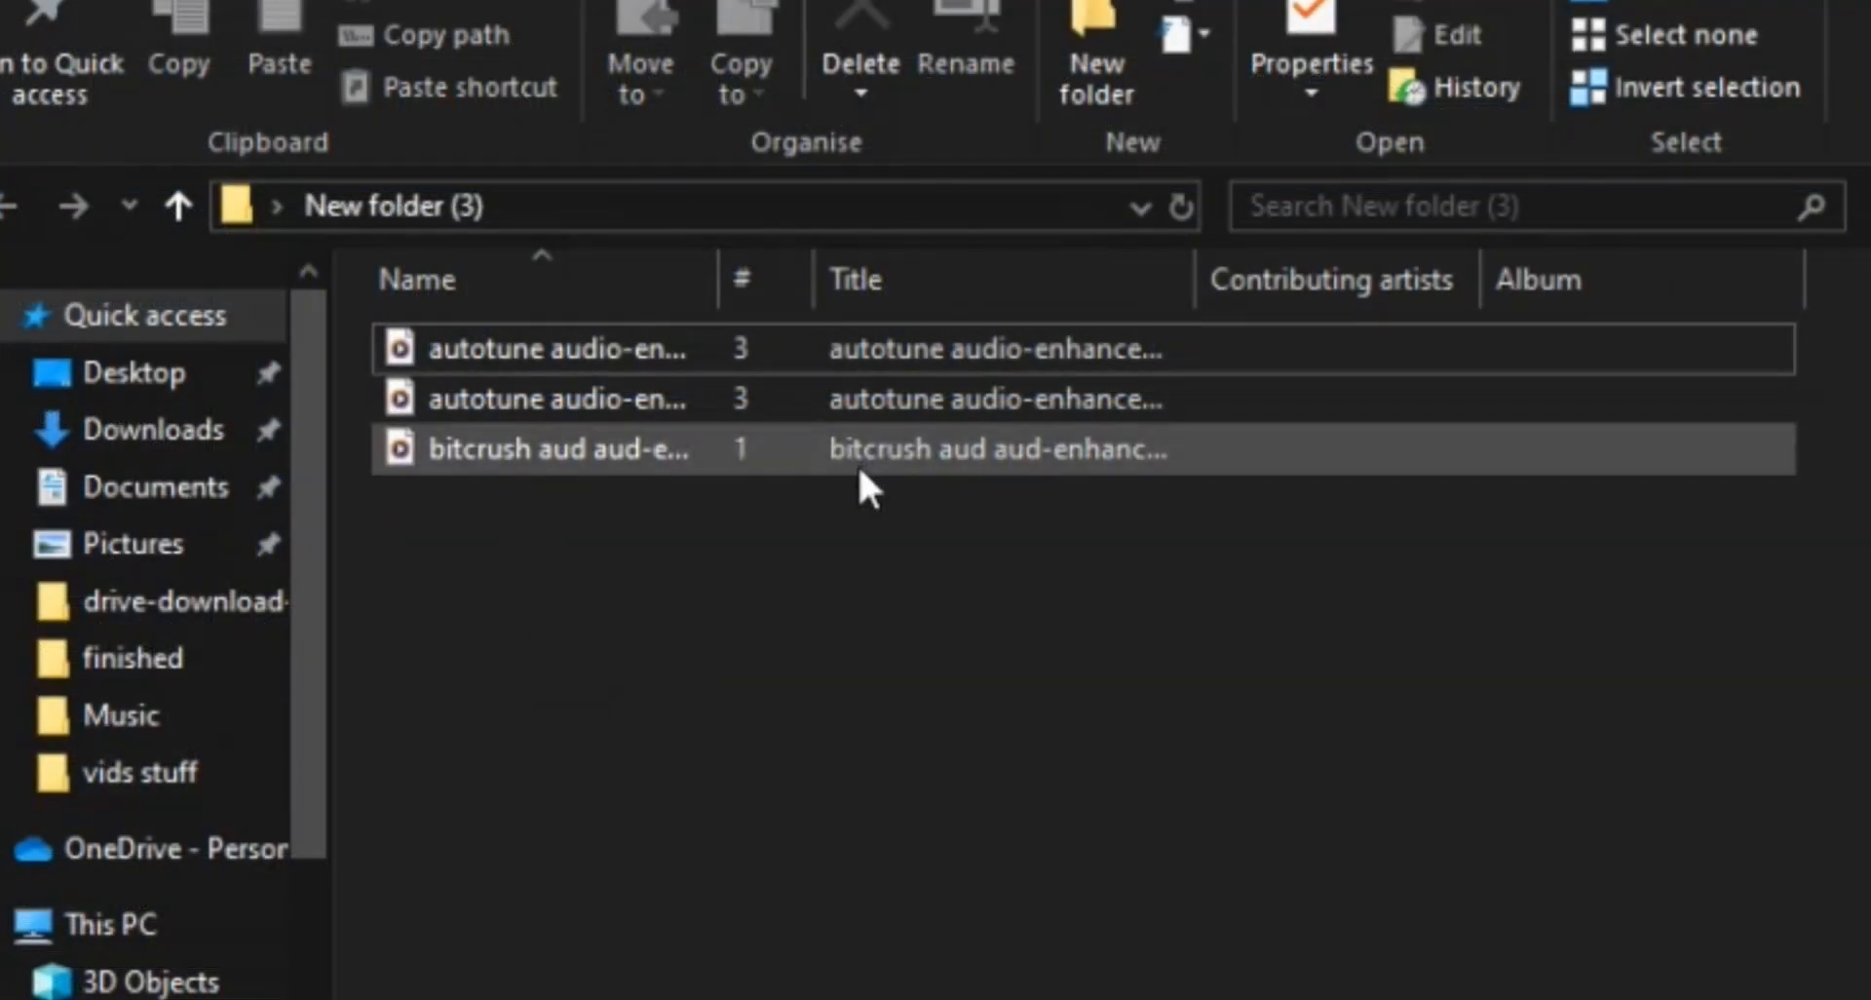
pyautogui.moveTo(597, 349)
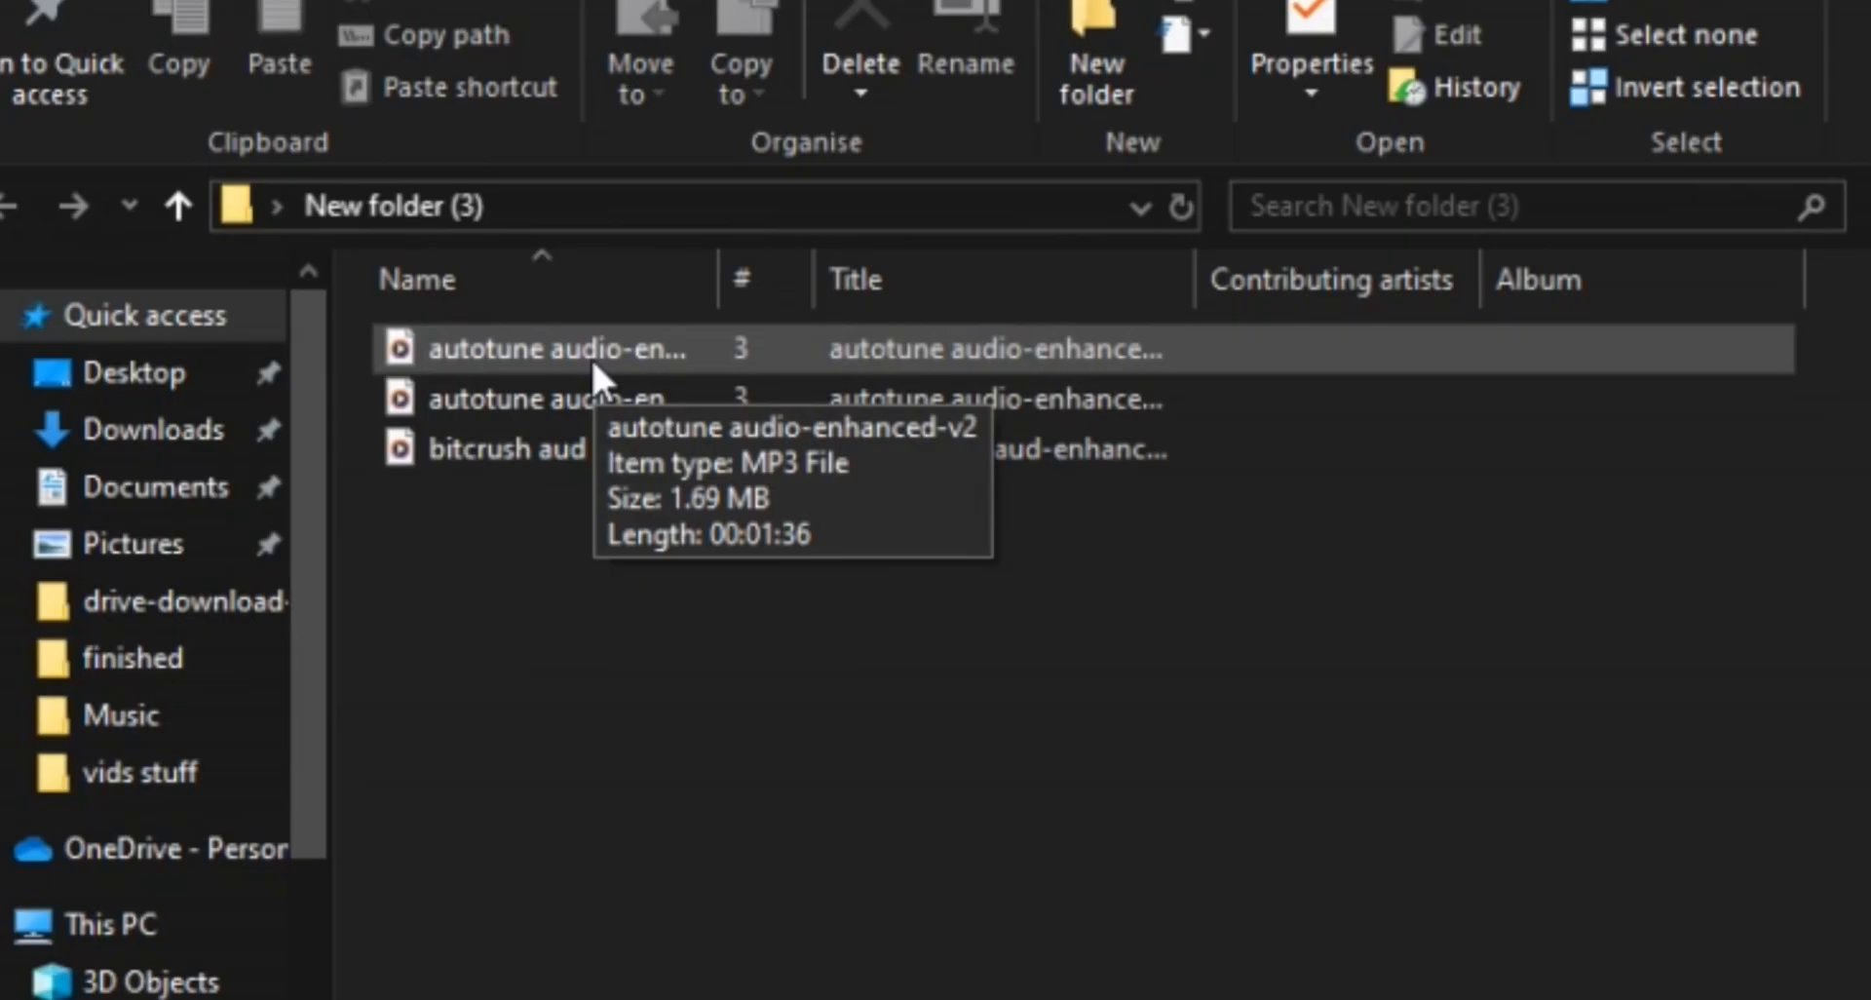